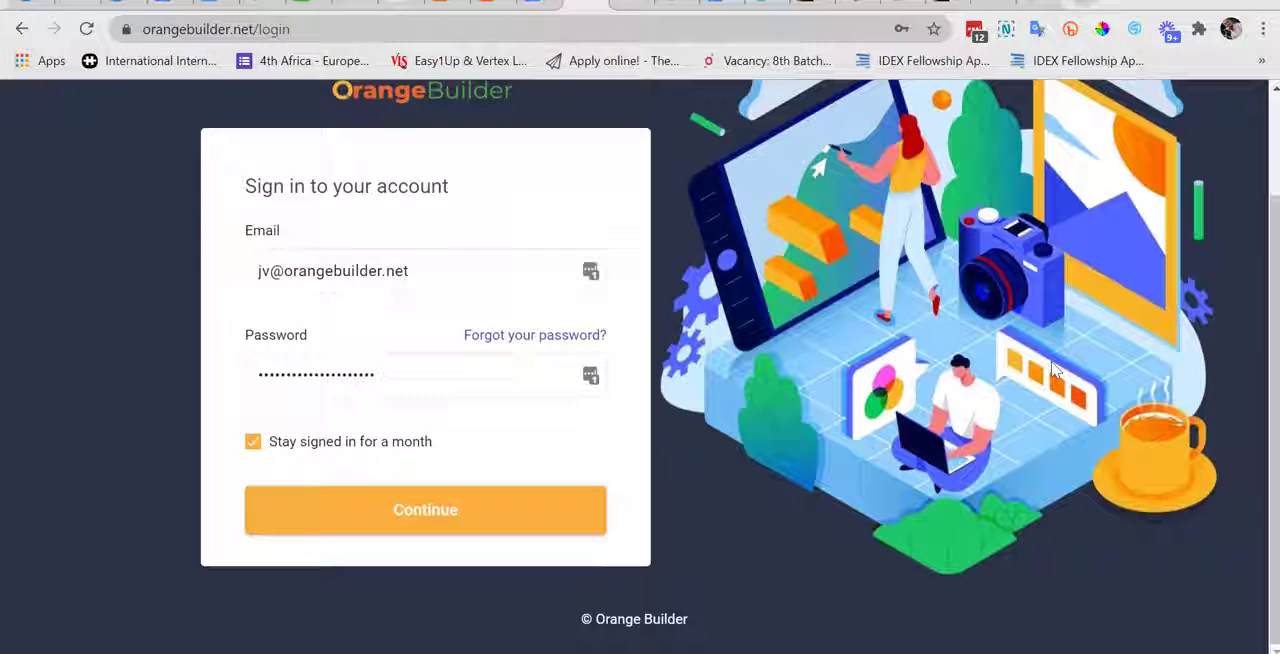
- Switch to the orangebuilder.co tab to view the product site
click(425, 509)
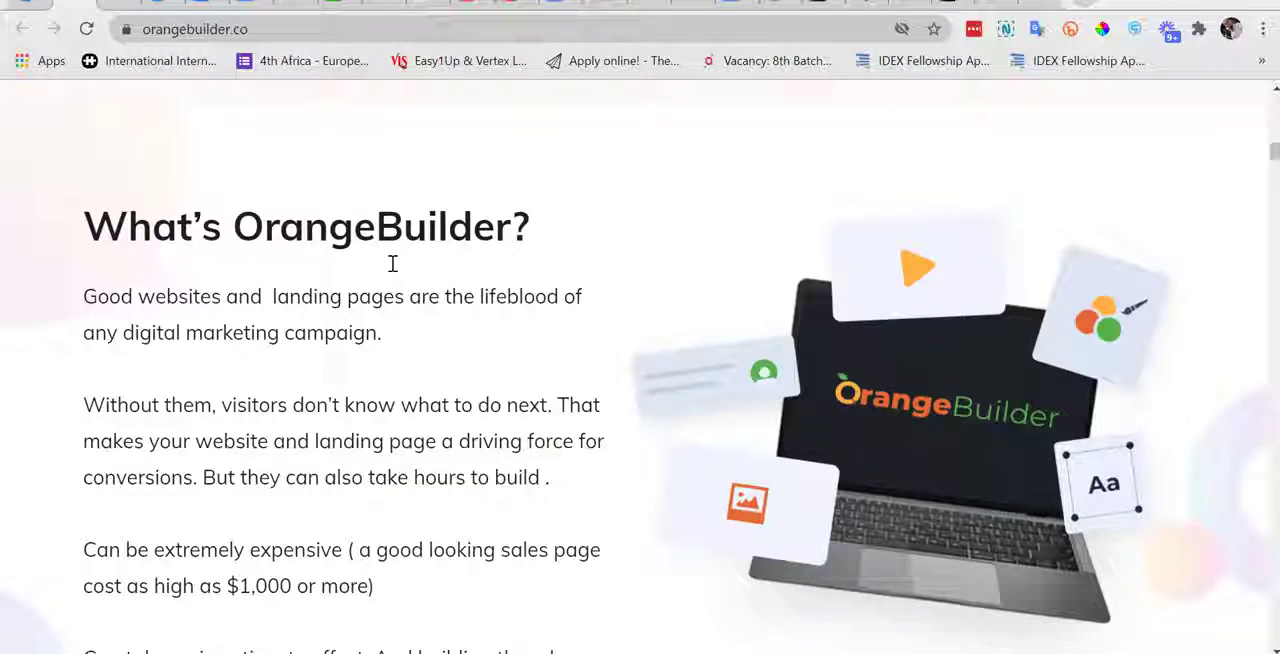
- Scroll through the orangebuilder.co tour of supported page types
scroll(down, 3)
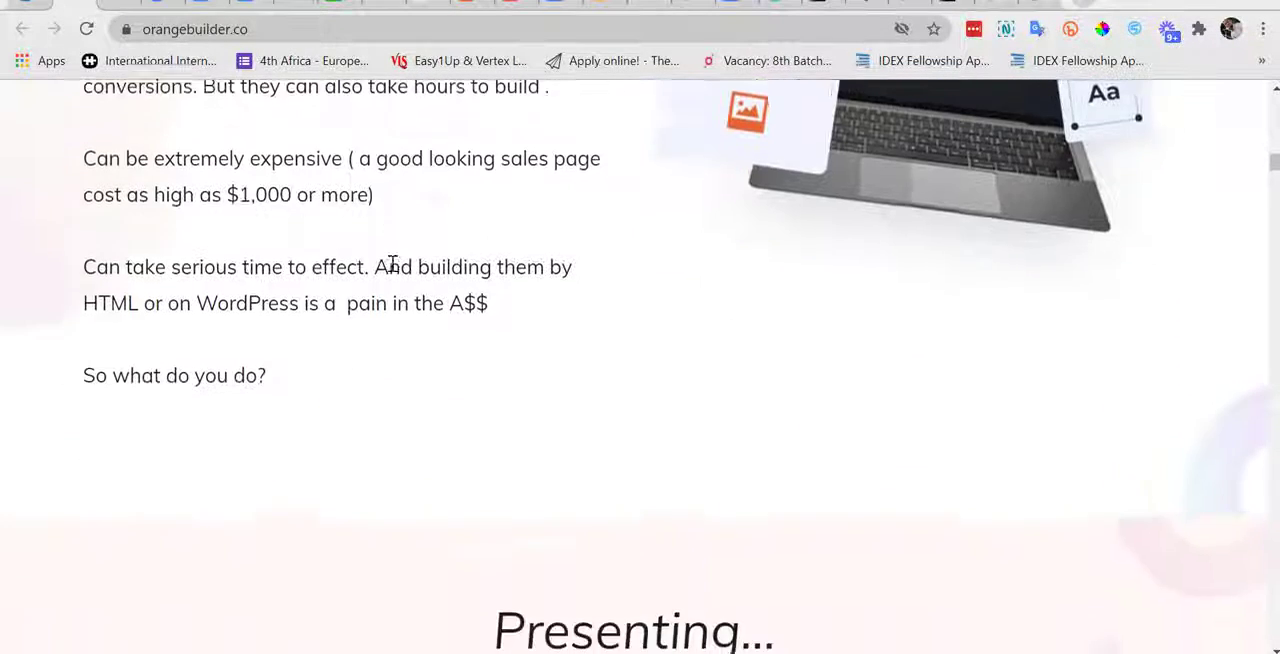
scroll(down, 3)
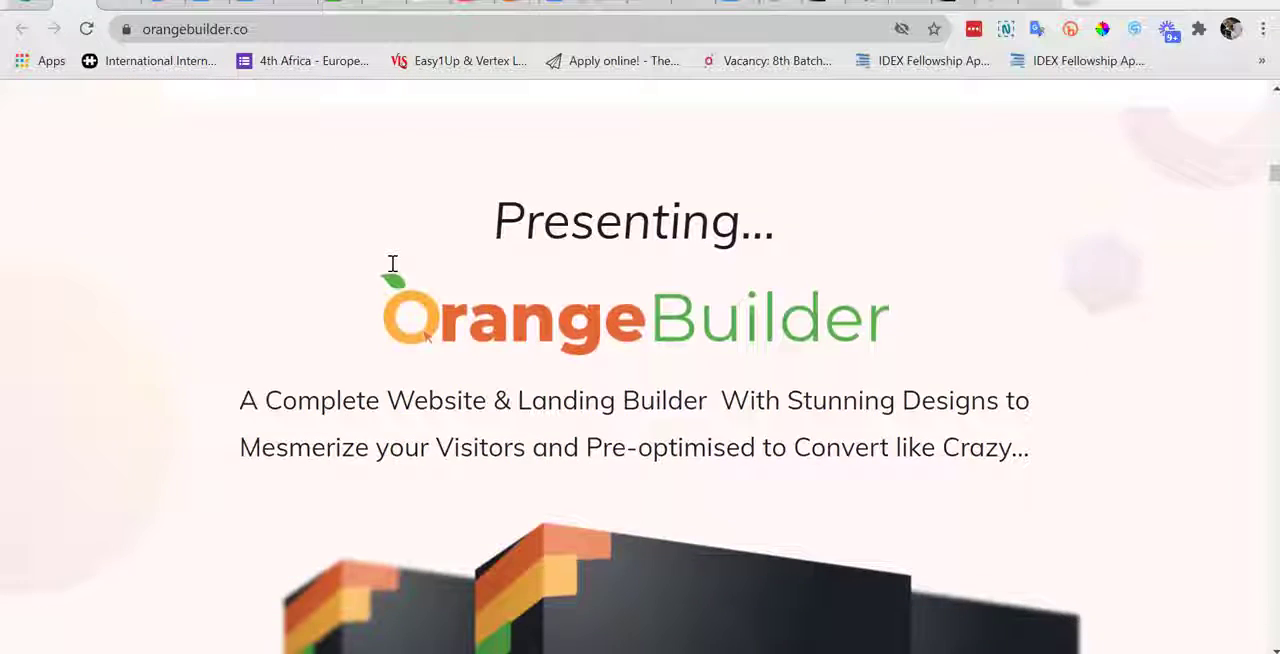
scroll(down, 3)
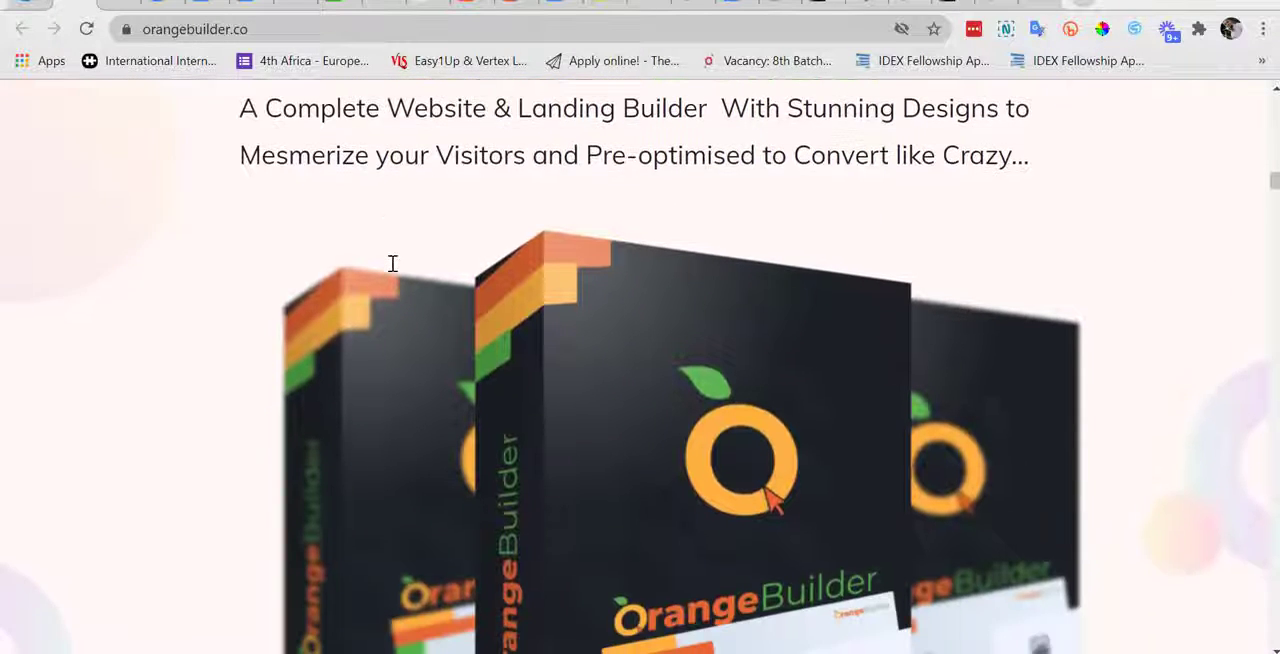
scroll(down, 3)
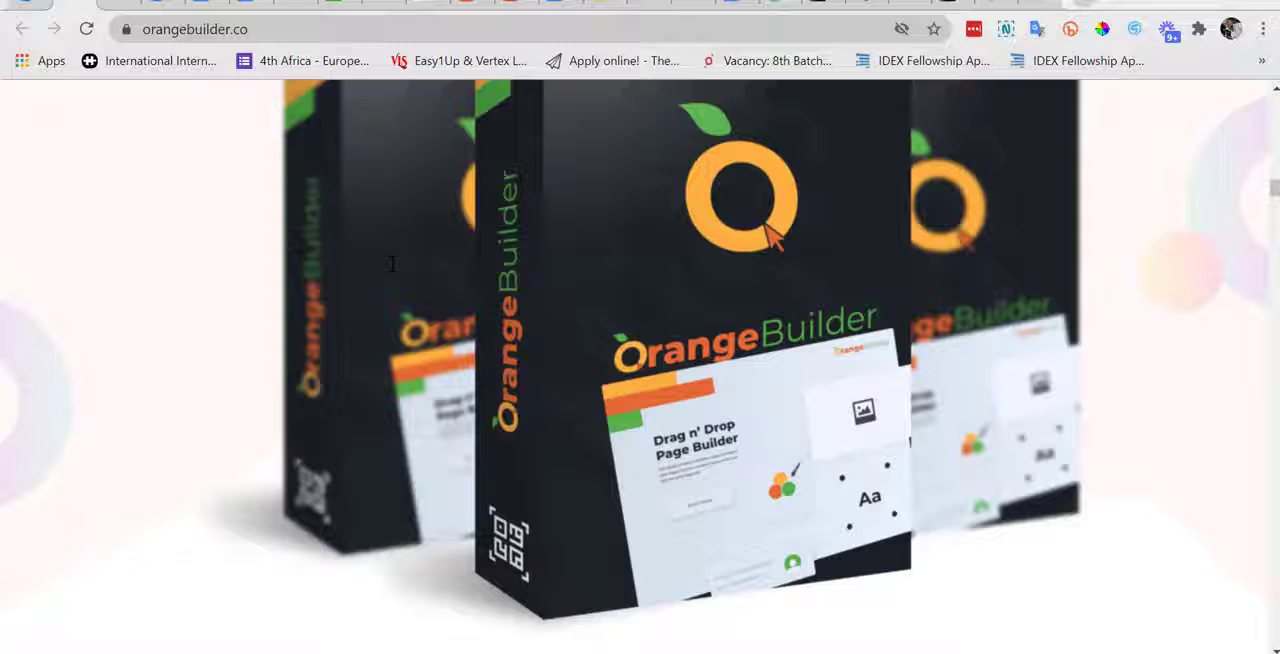
scroll(down, 3)
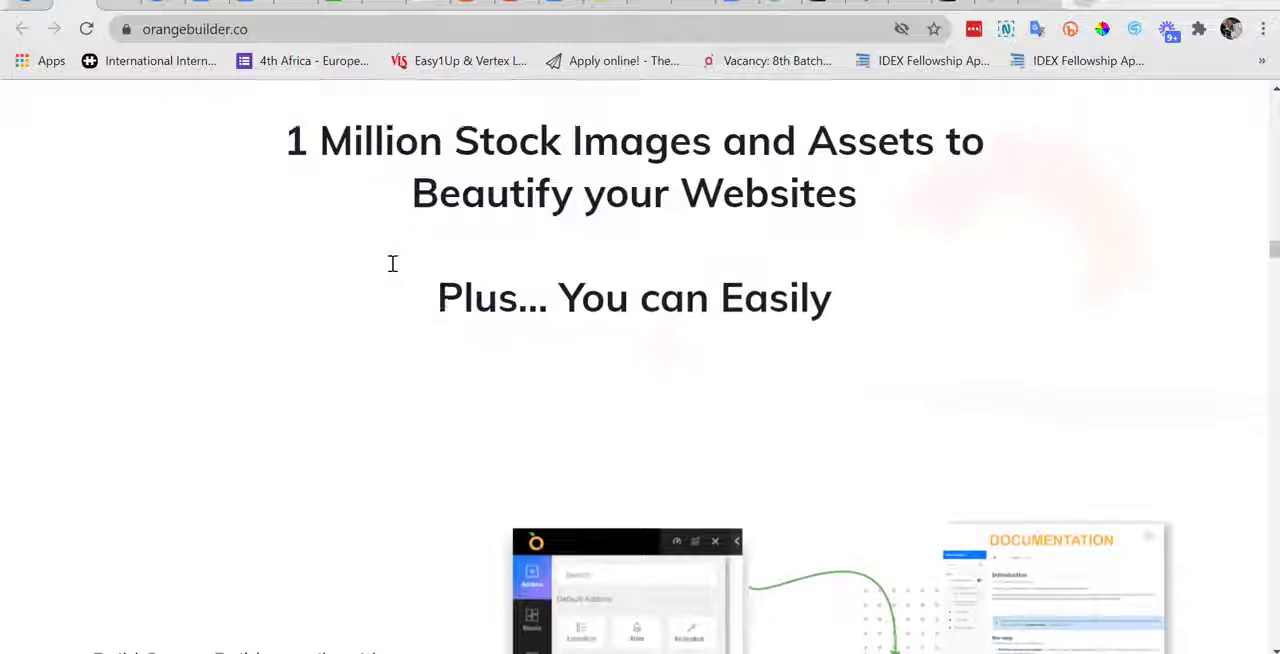
scroll(down, 3)
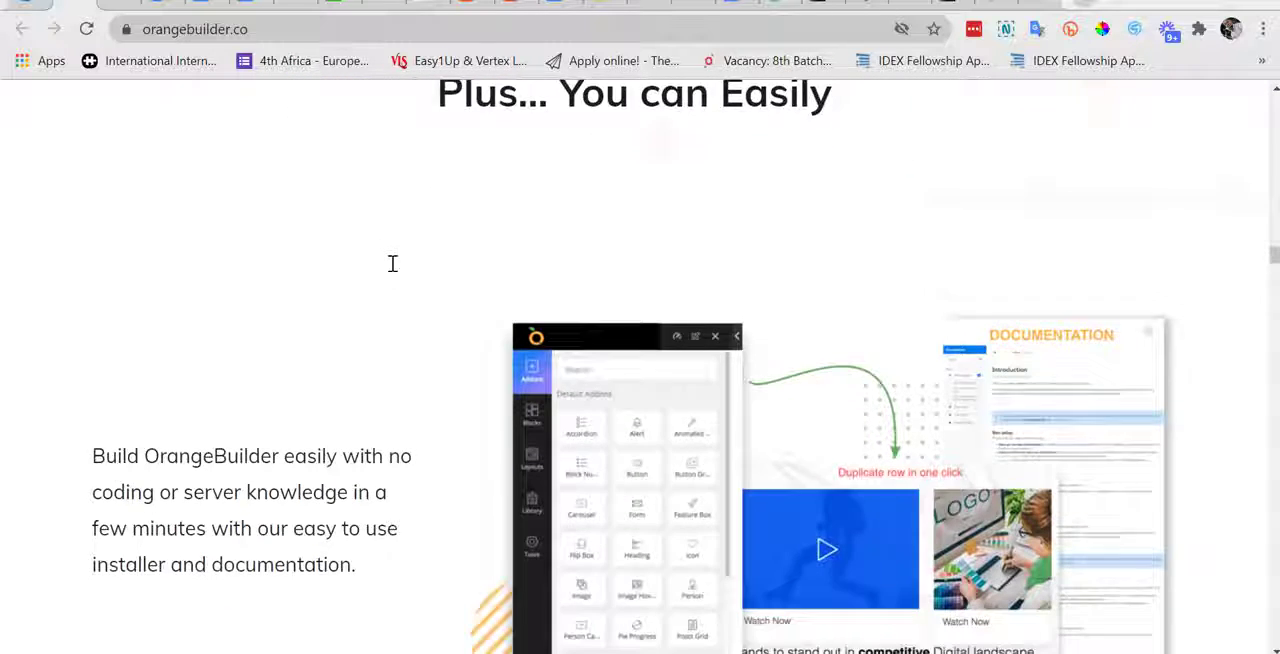
scroll(down, 3)
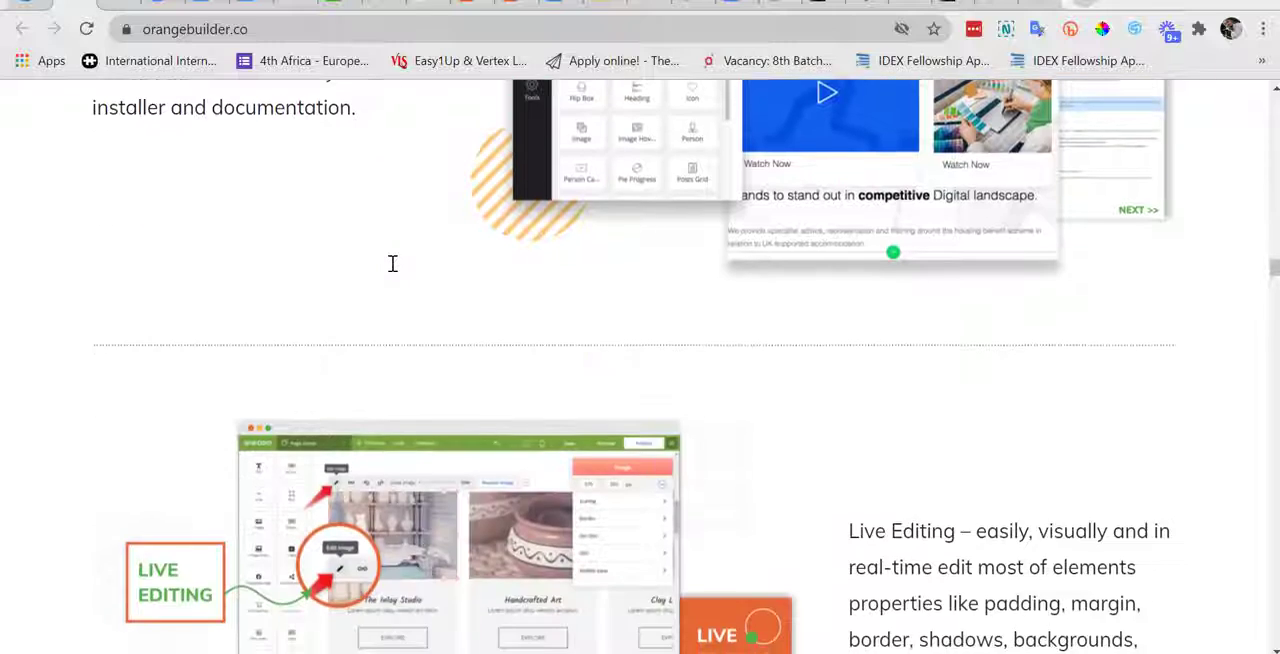
scroll(down, 3)
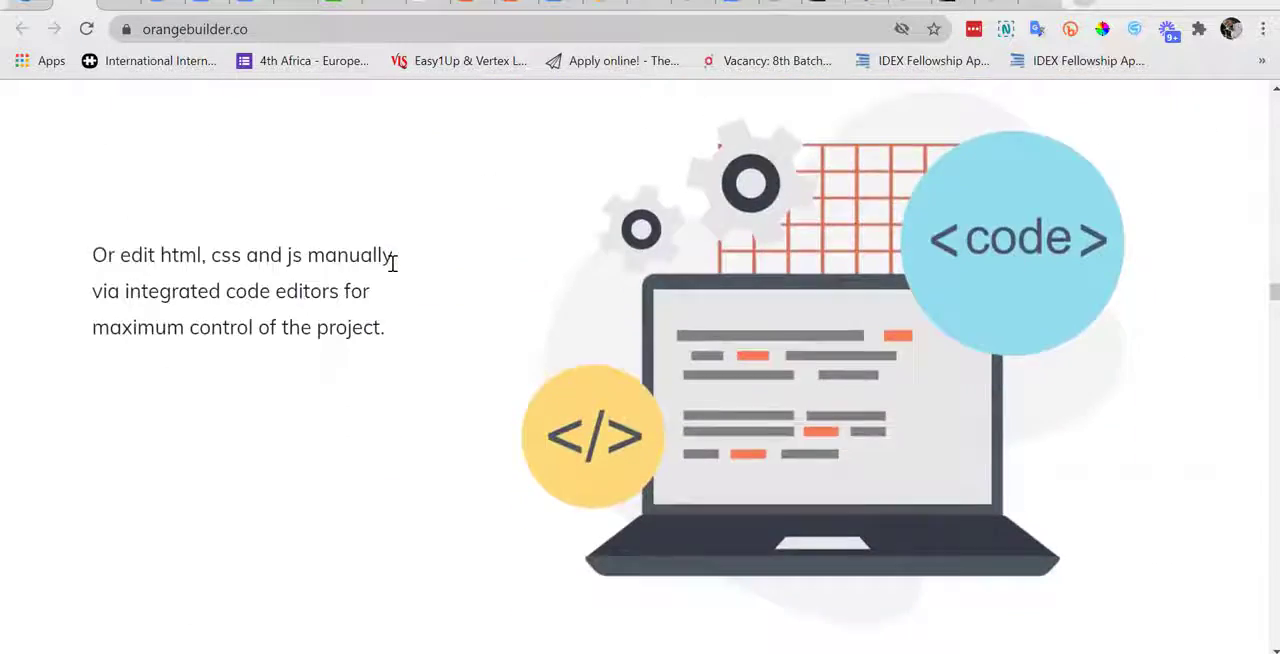
scroll(down, 3)
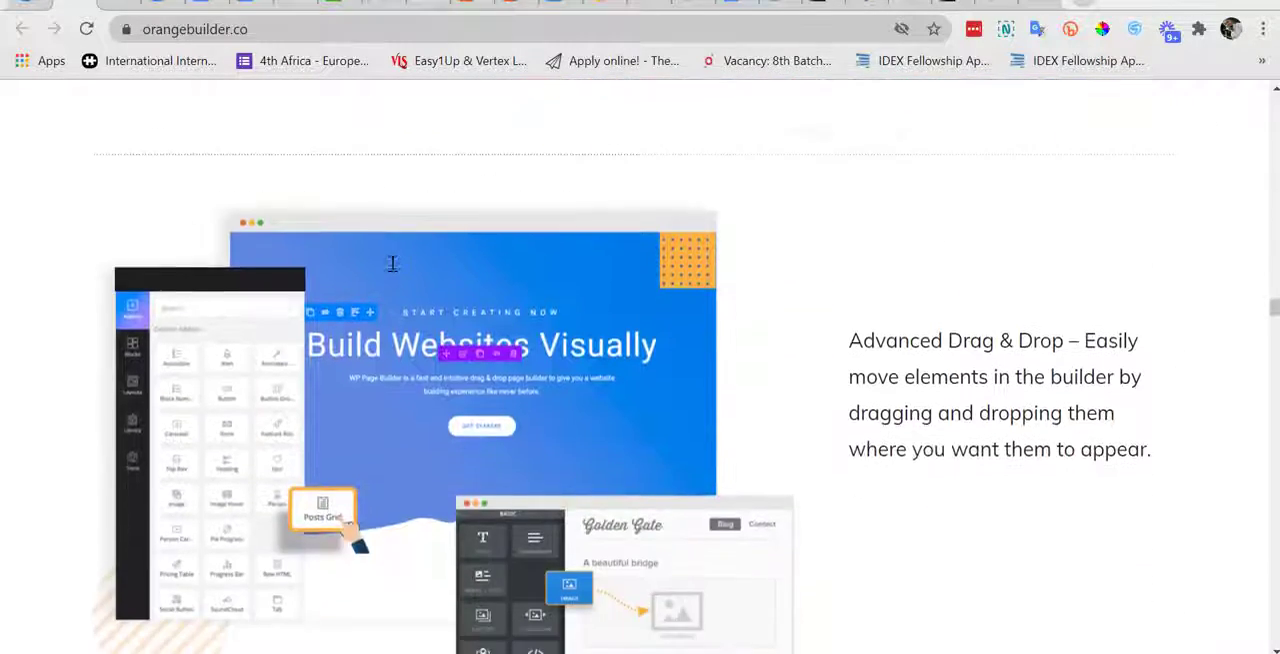
scroll(down, 3)
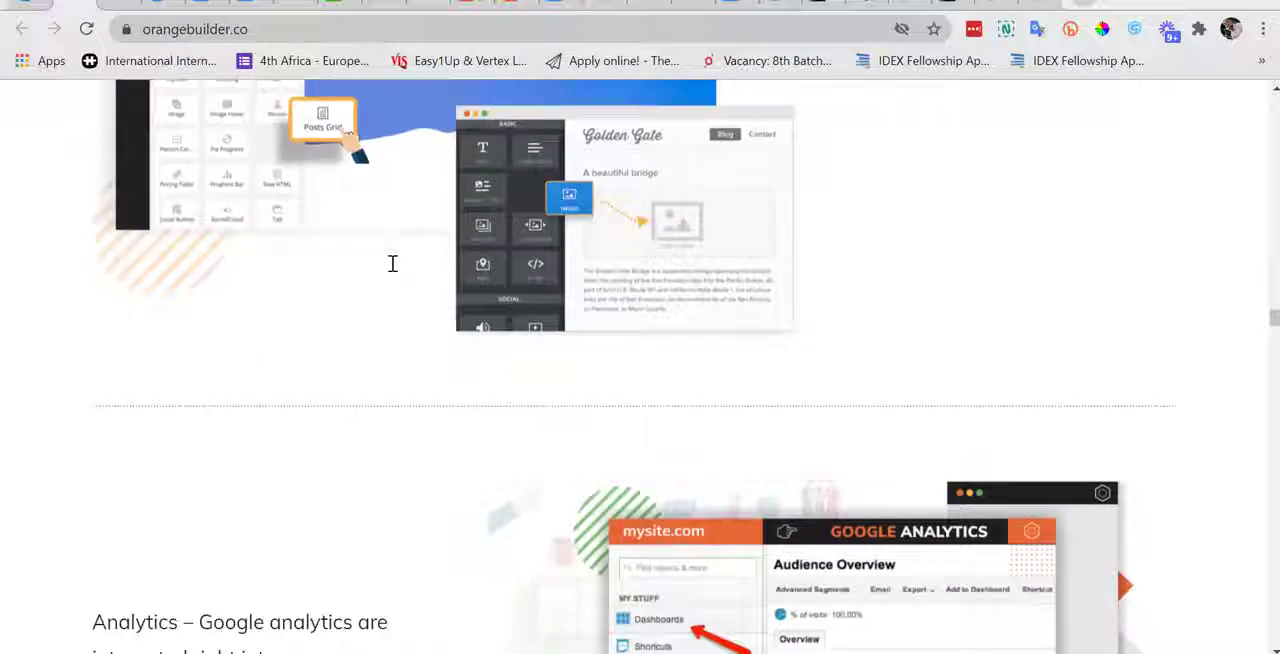
scroll(down, 3)
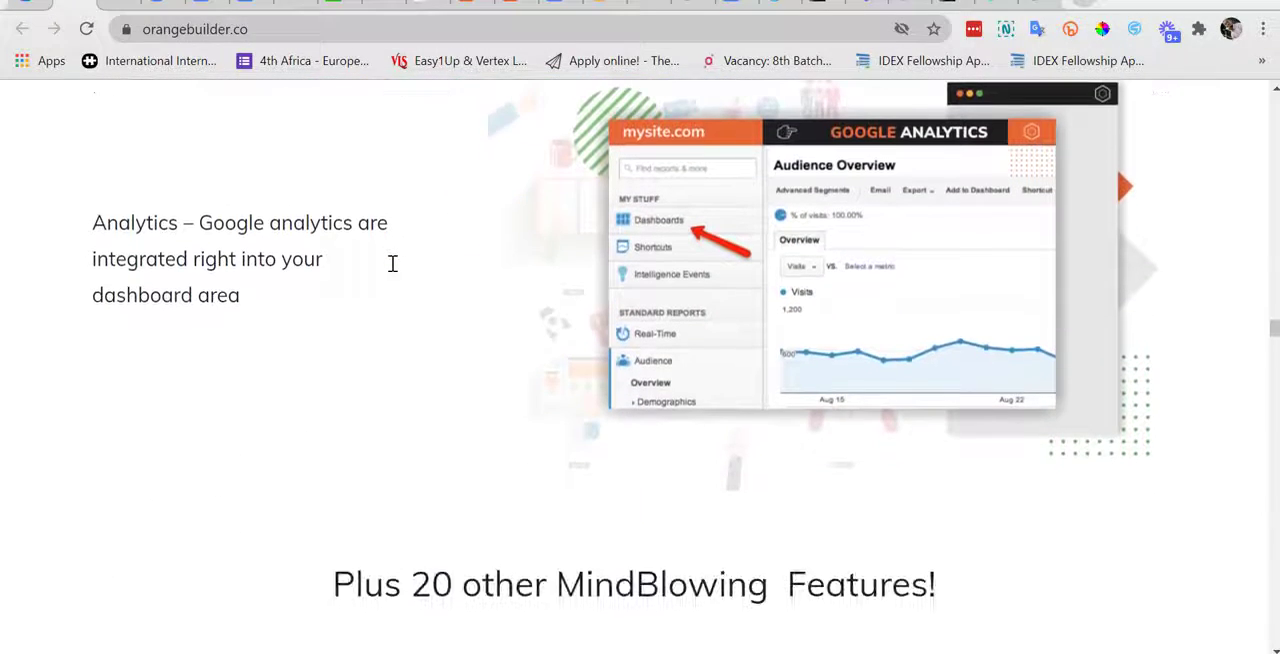
scroll(down, 3)
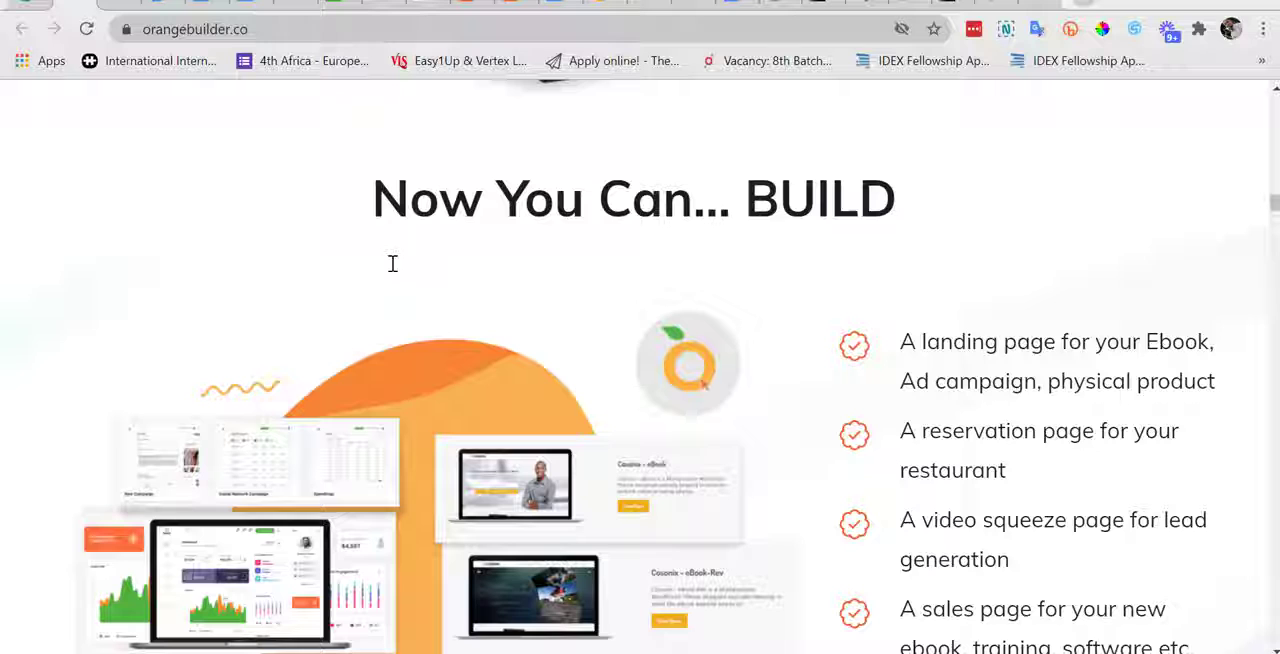
scroll(down, 3)
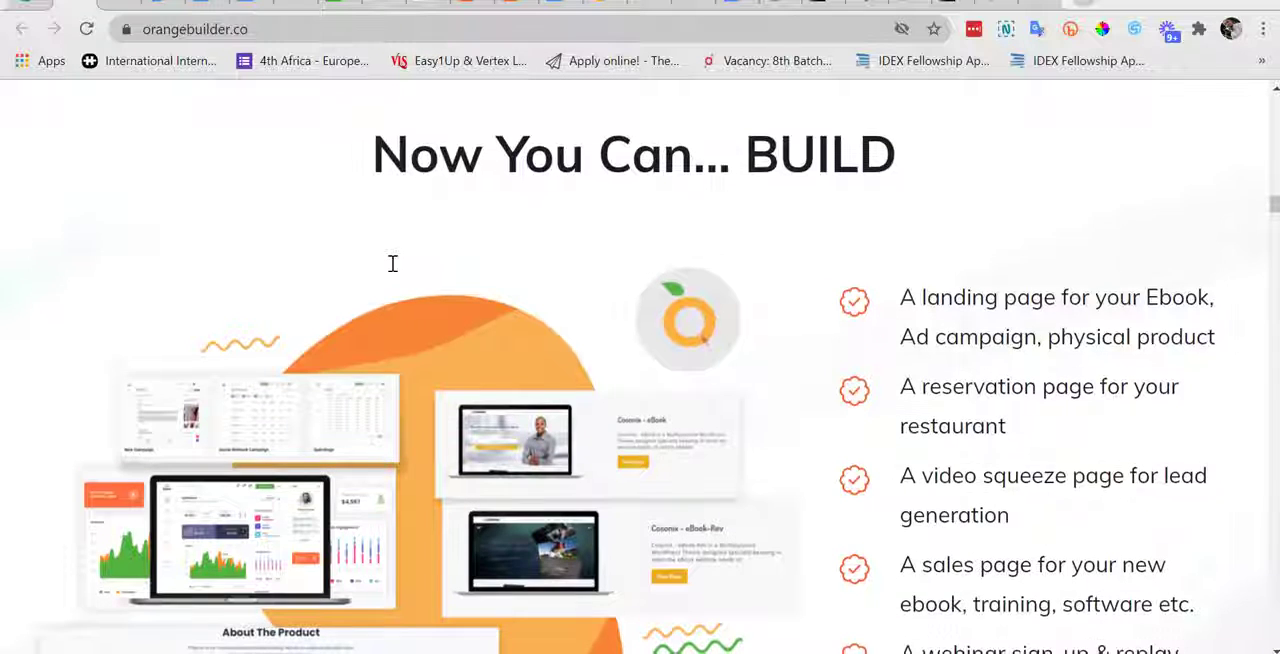
scroll(down, 3)
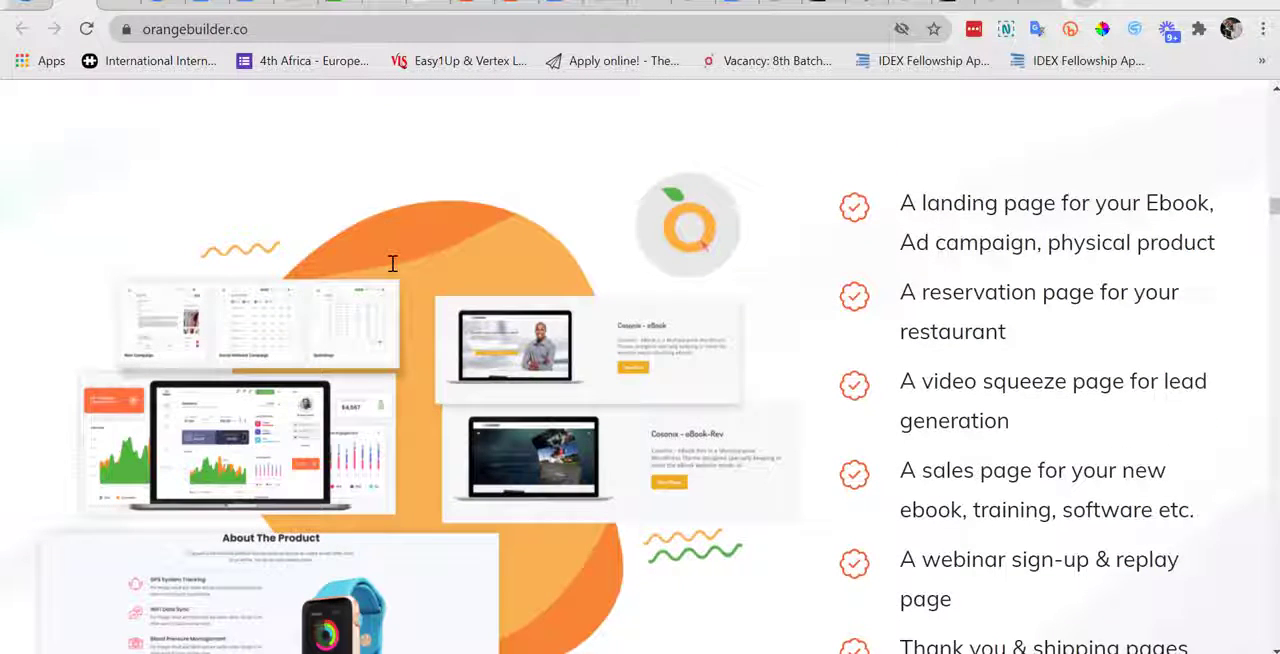
scroll(down, 3)
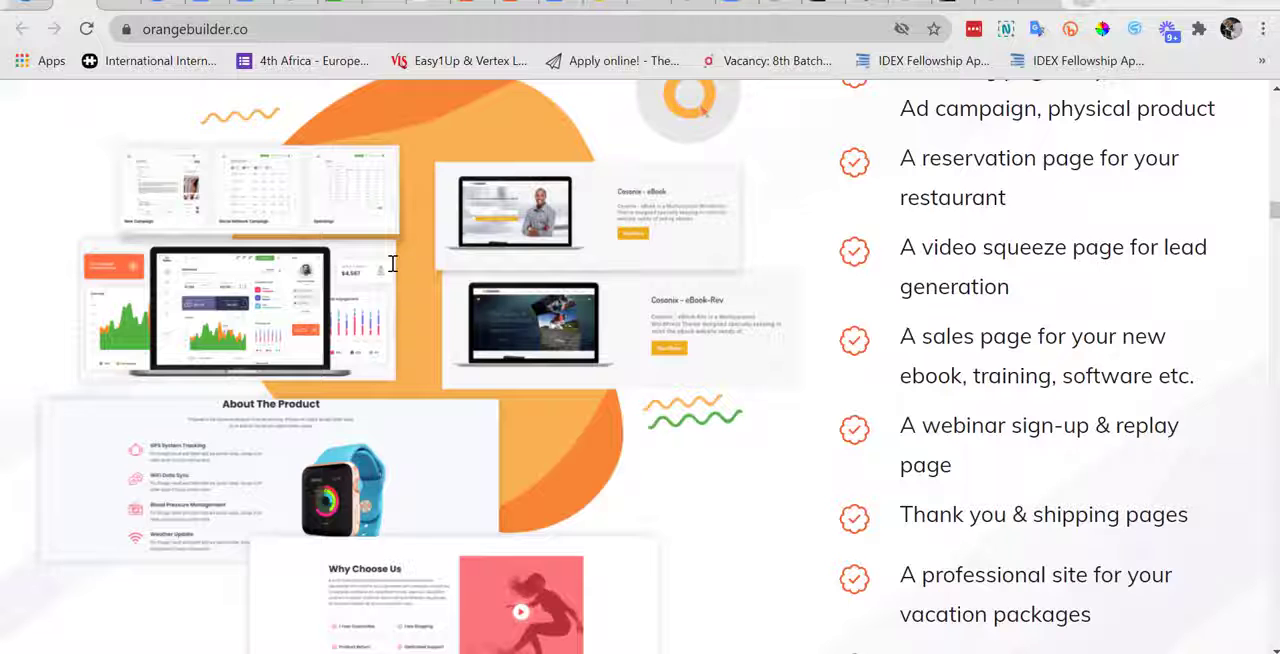
scroll(down, 3)
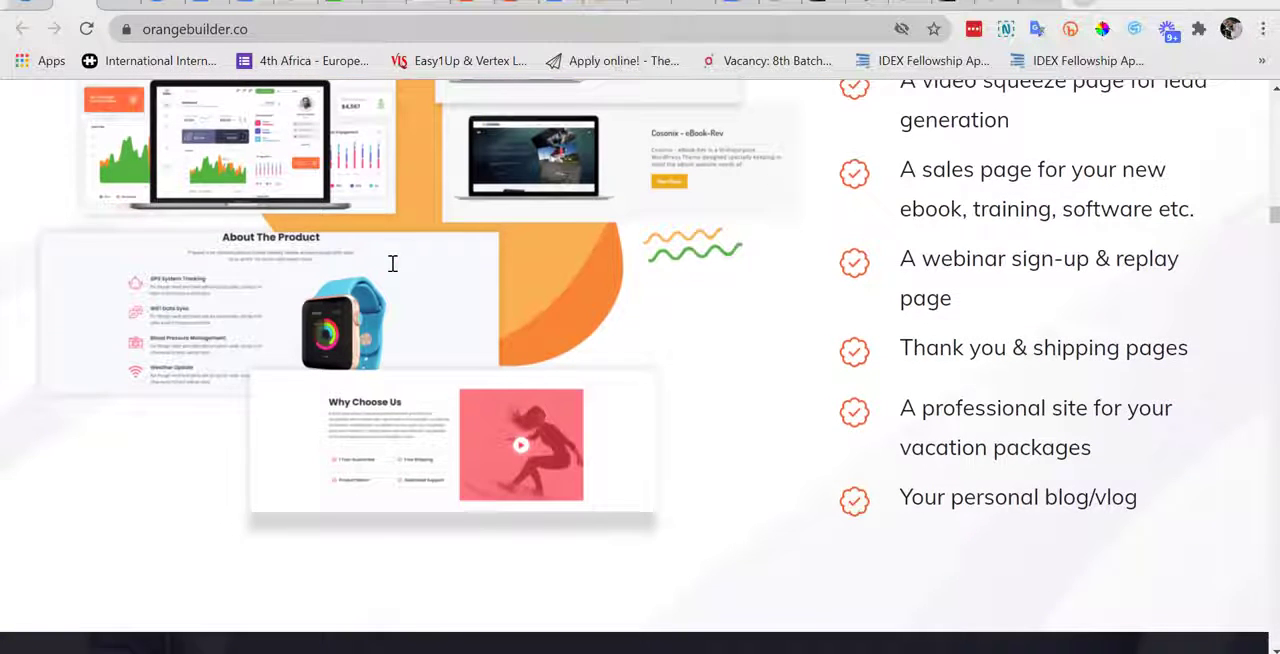
scroll(down, 3)
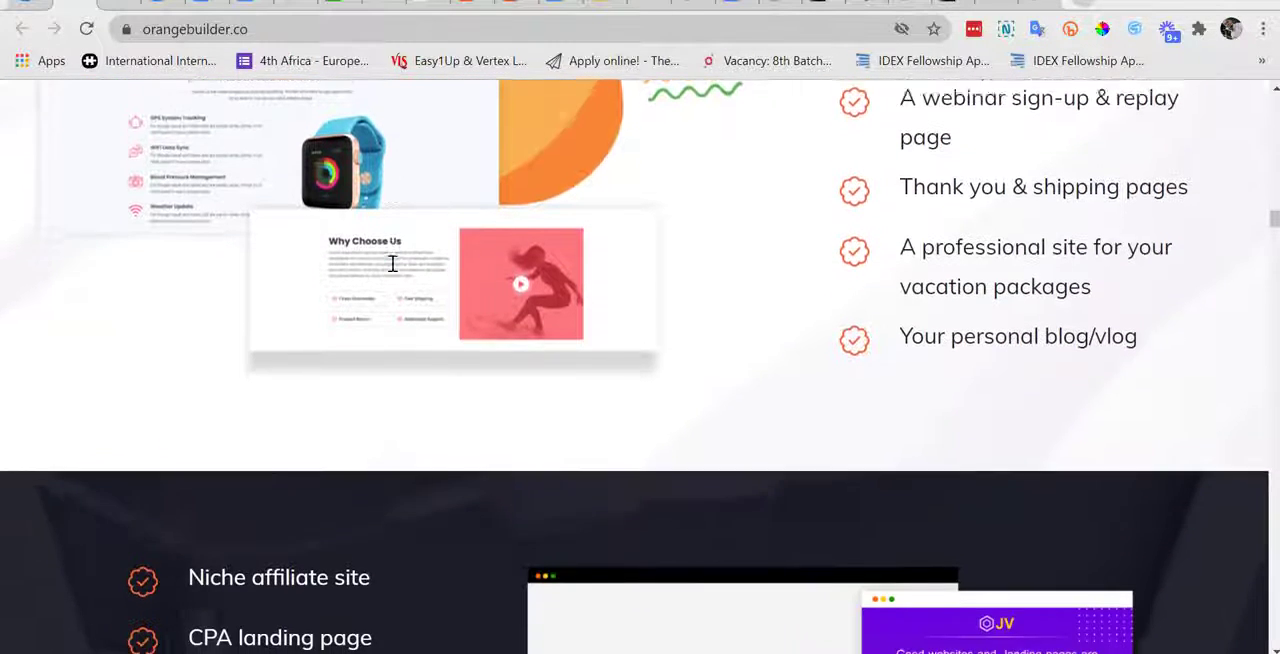
scroll(down, 3)
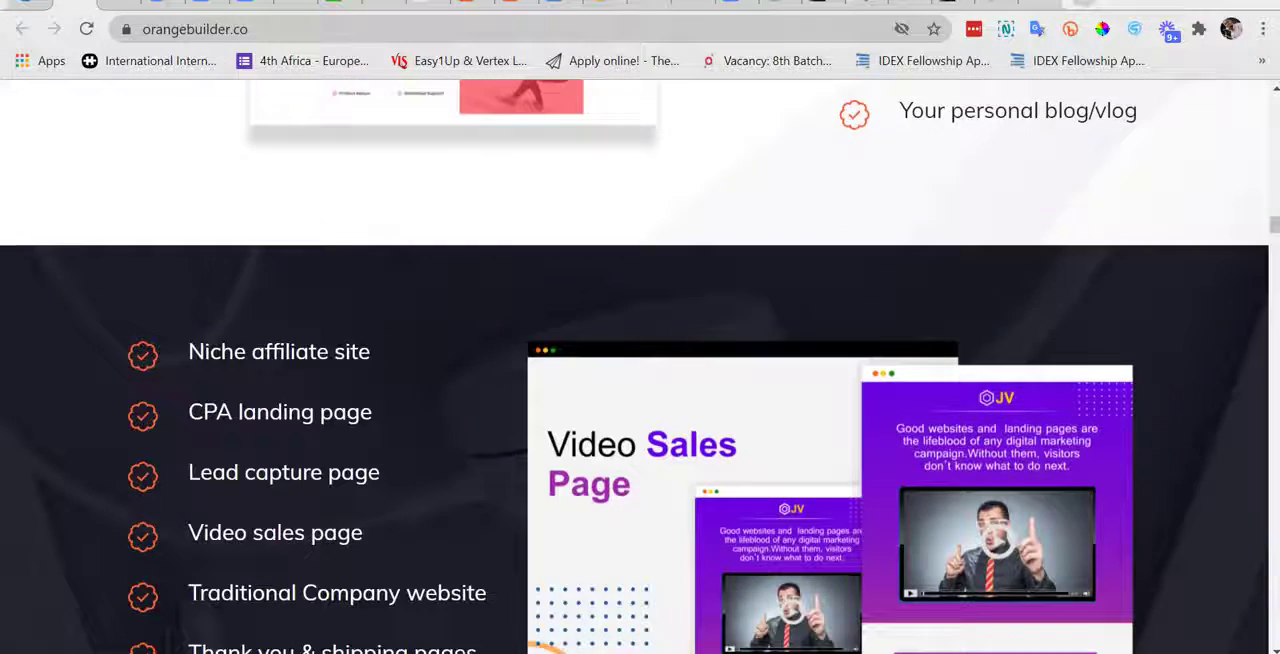
scroll(down, 3)
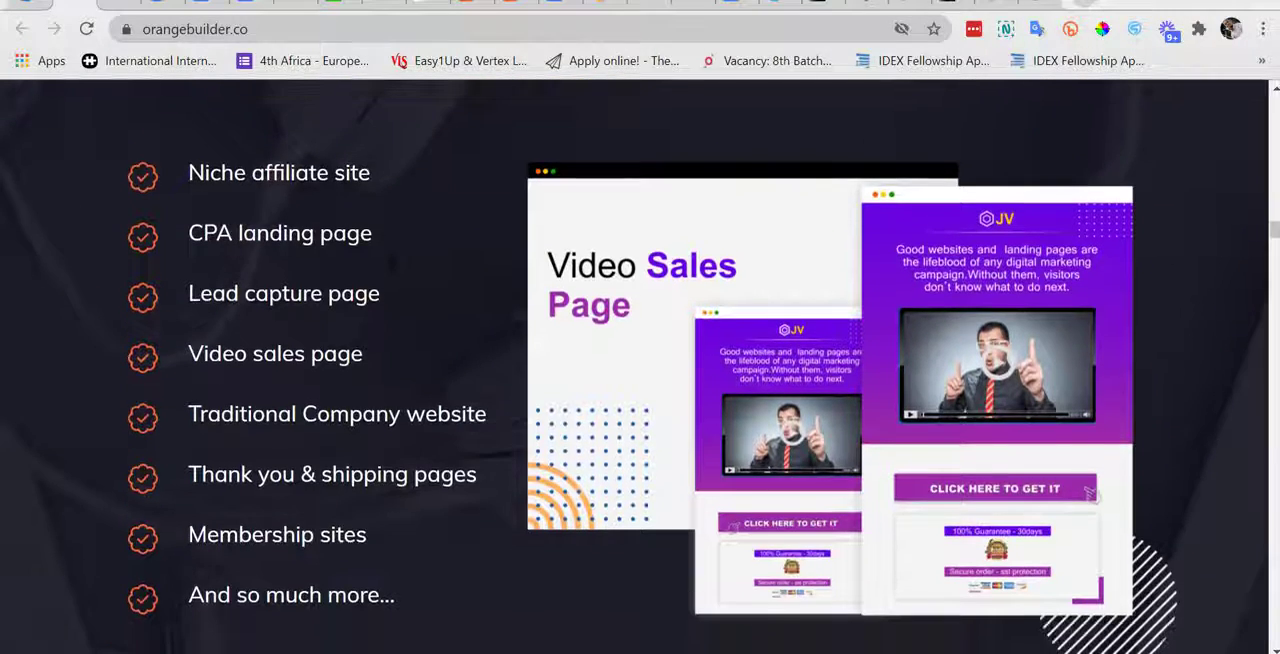
- Scroll back up and sign in with the filled-in account details
scroll(up, 3)
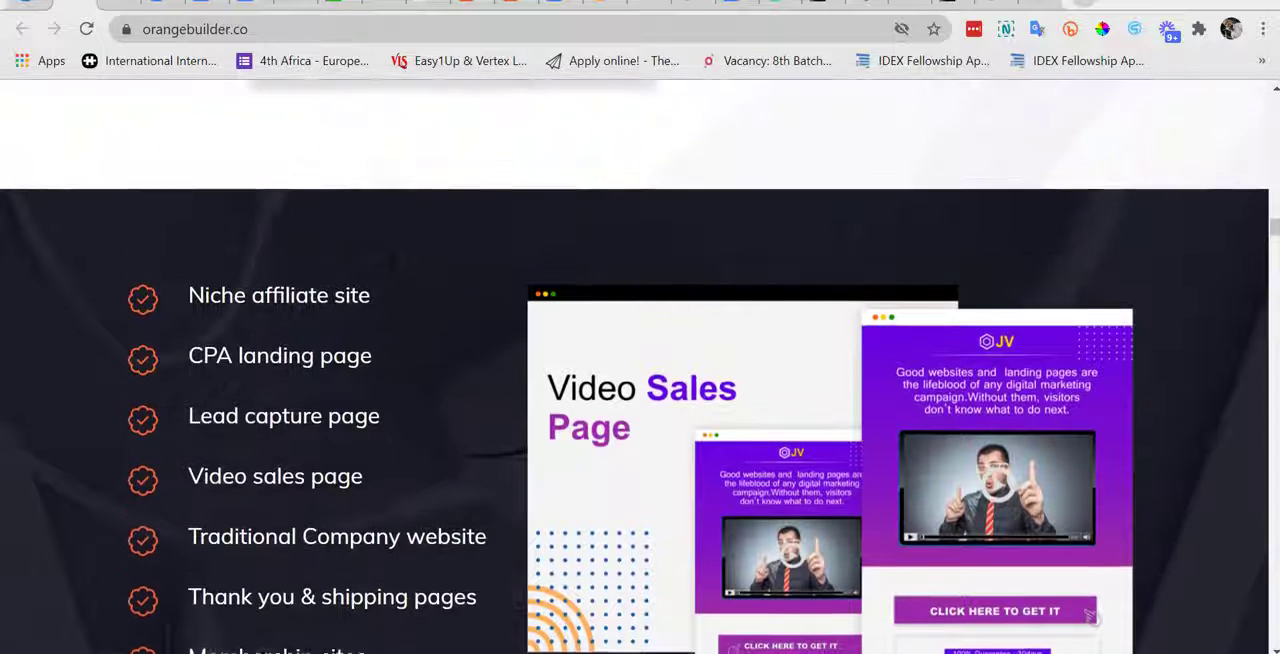
scroll(up, 3)
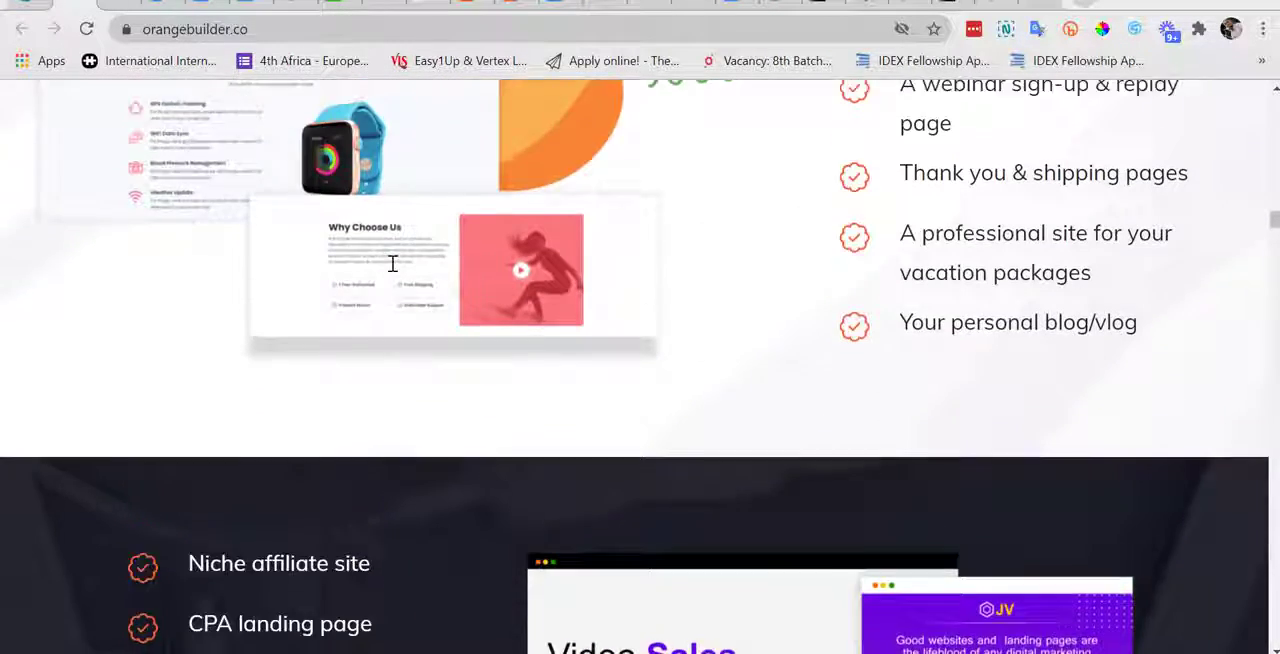
scroll(up, 3)
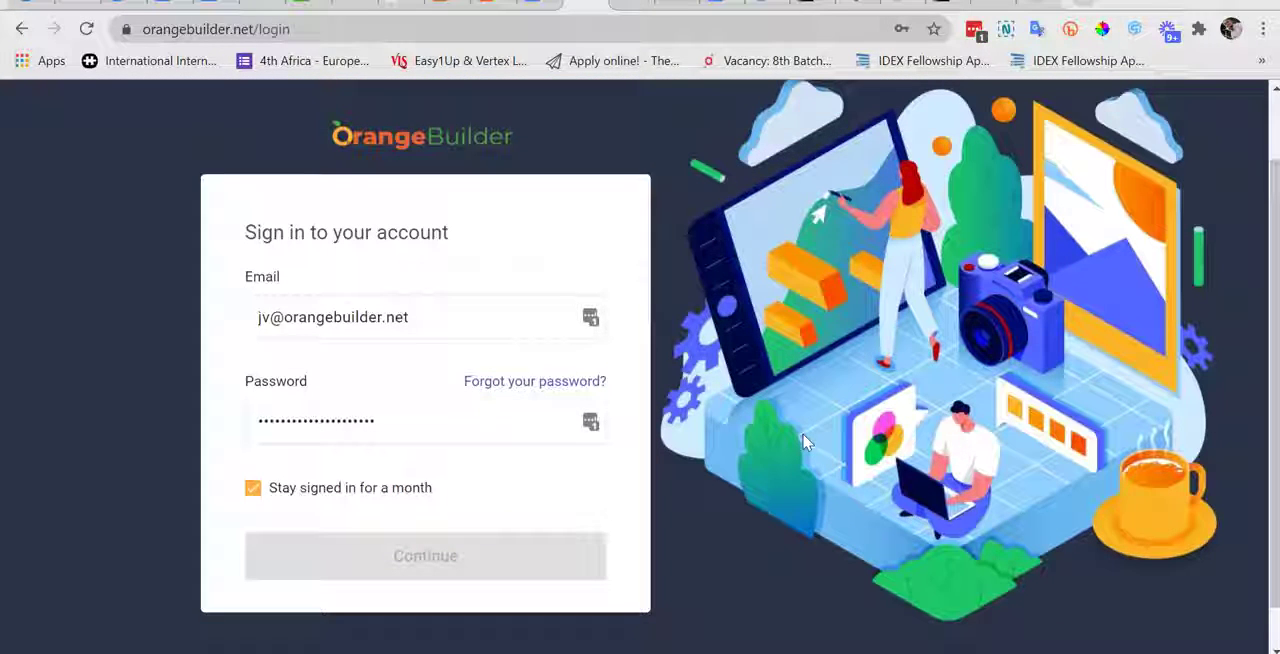
click(425, 555)
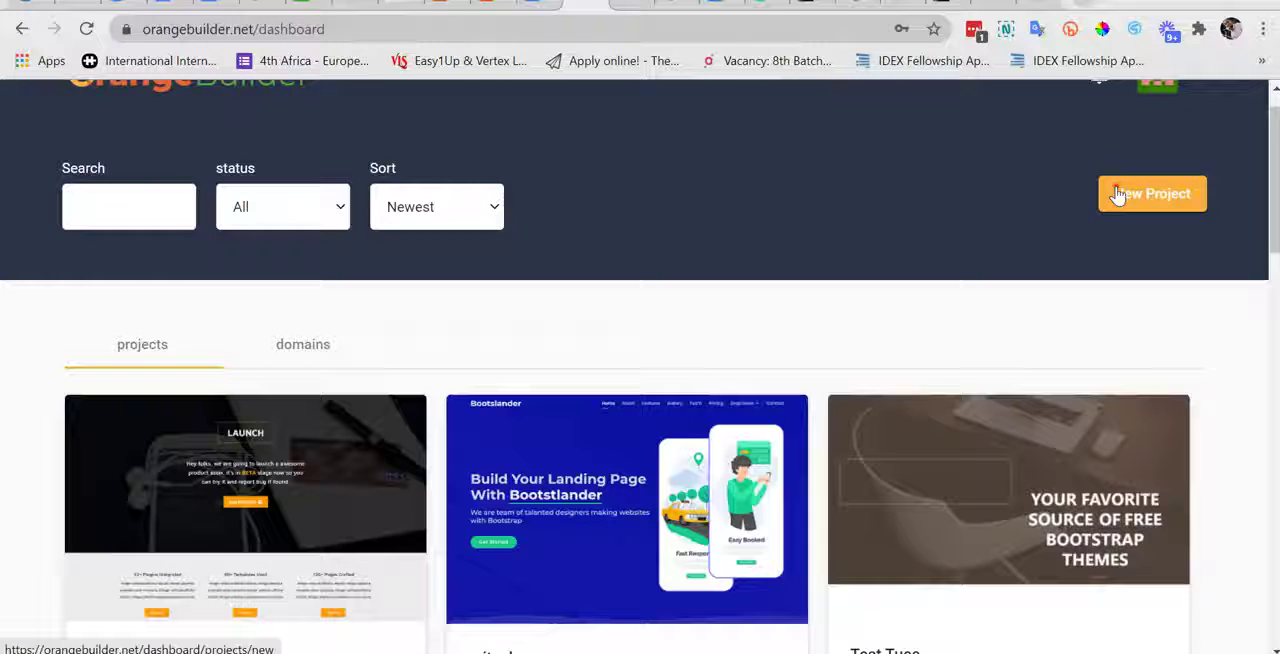
- Start a new project and scroll the template gallery toward Bootslander
click(1152, 193)
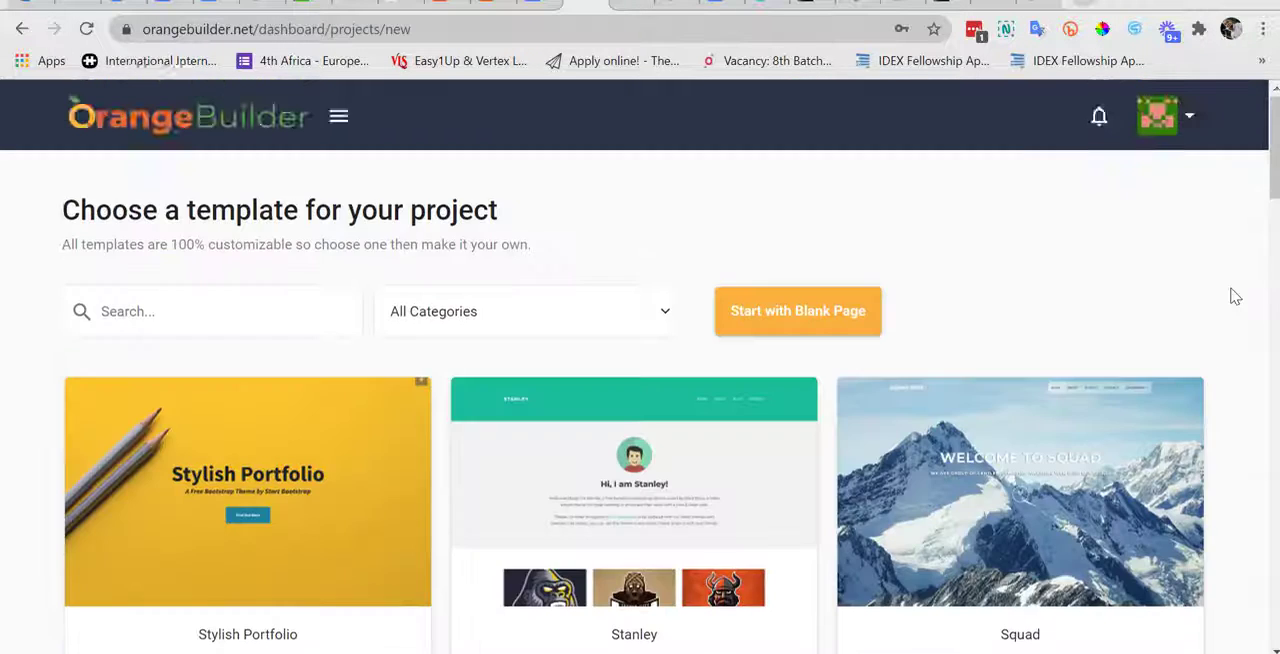
scroll(down, 3)
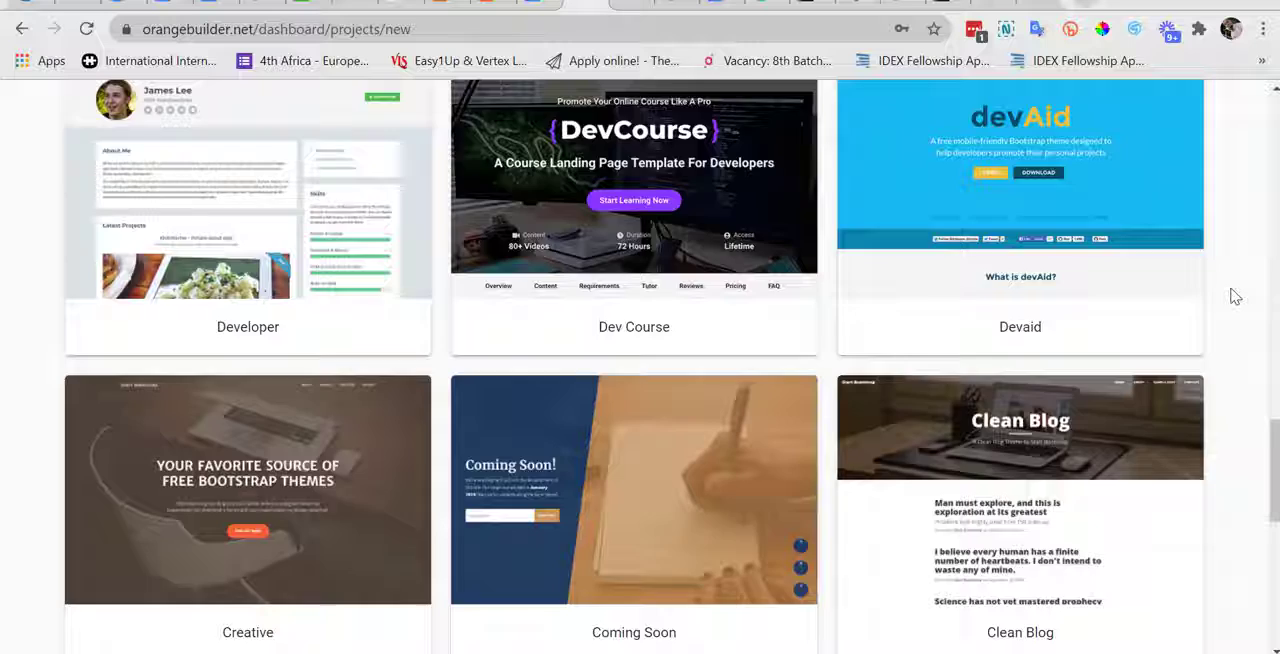
scroll(down, 3)
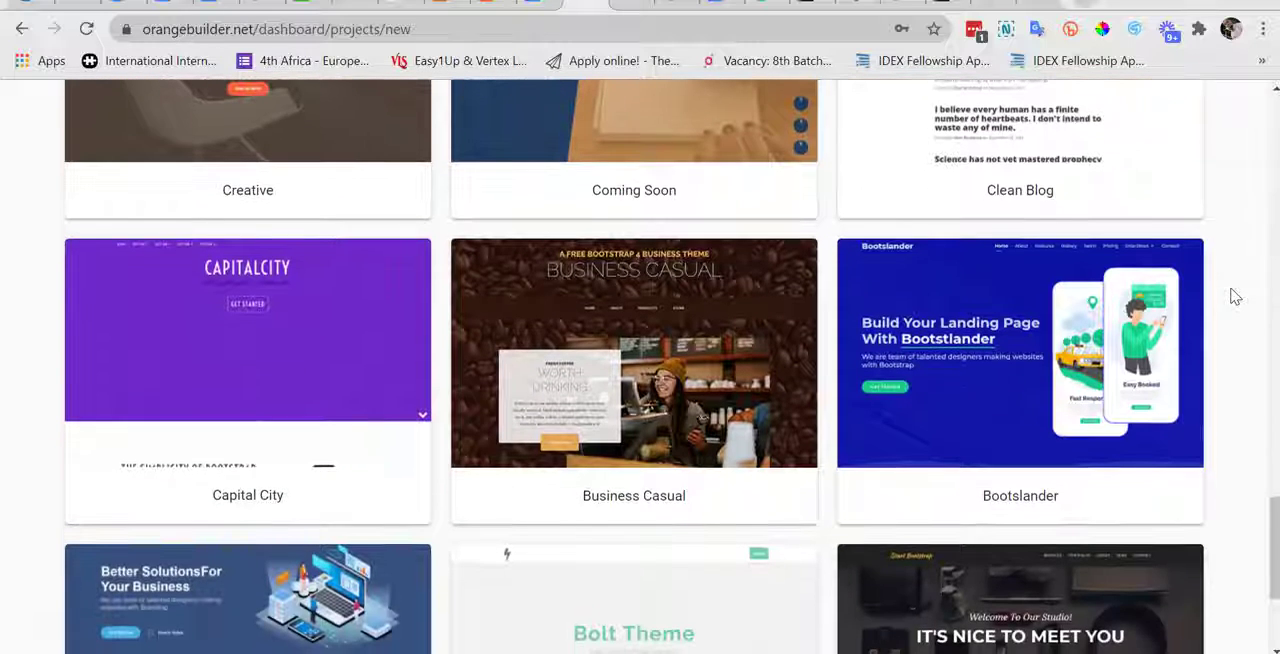
mouse_move(1048, 395)
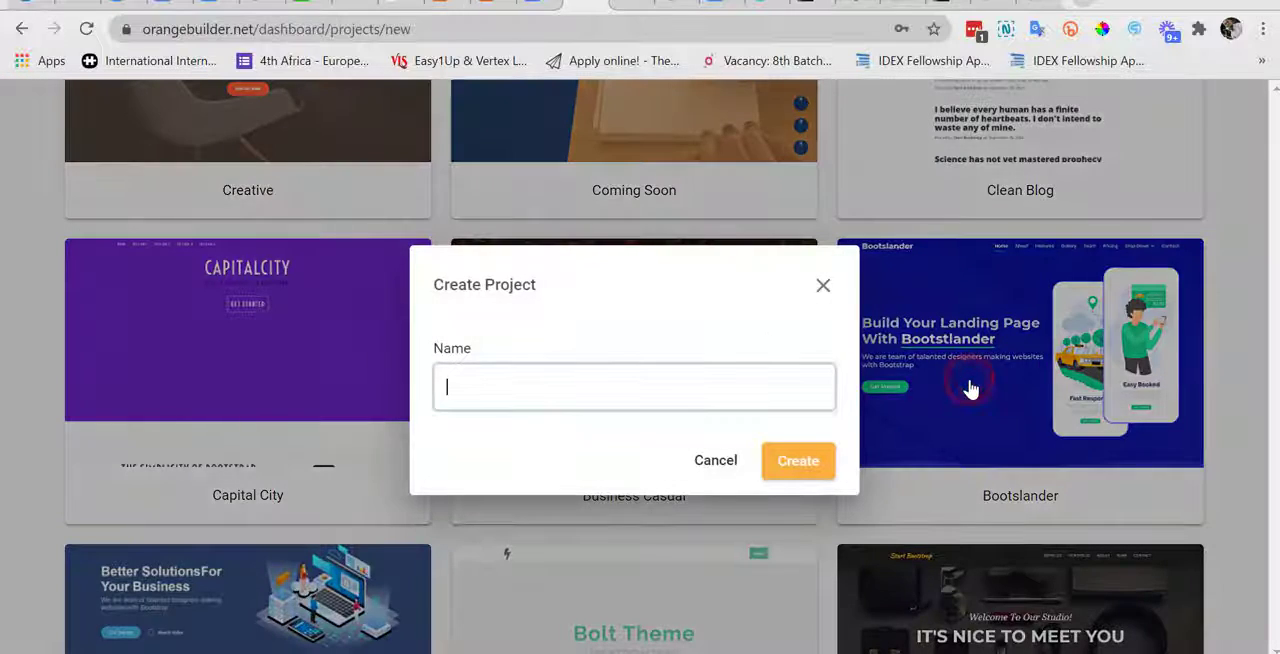
- Name the new Bootslander project 'Demo' and create it
text(Demi)
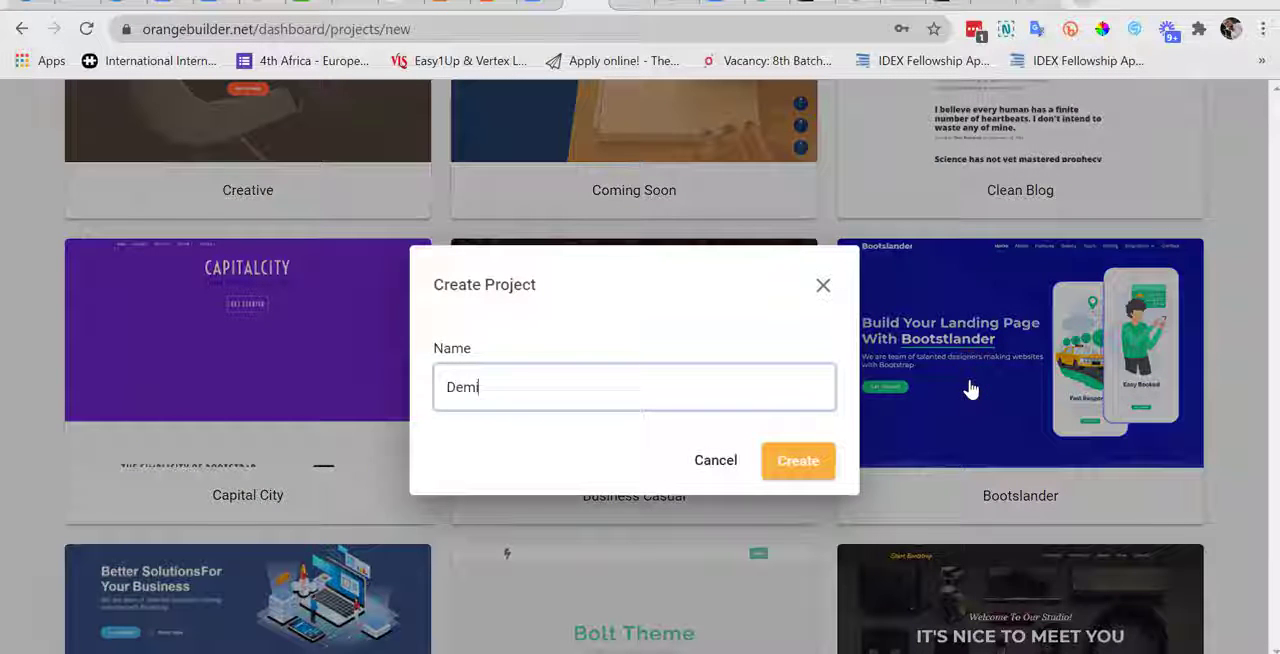
text(o)
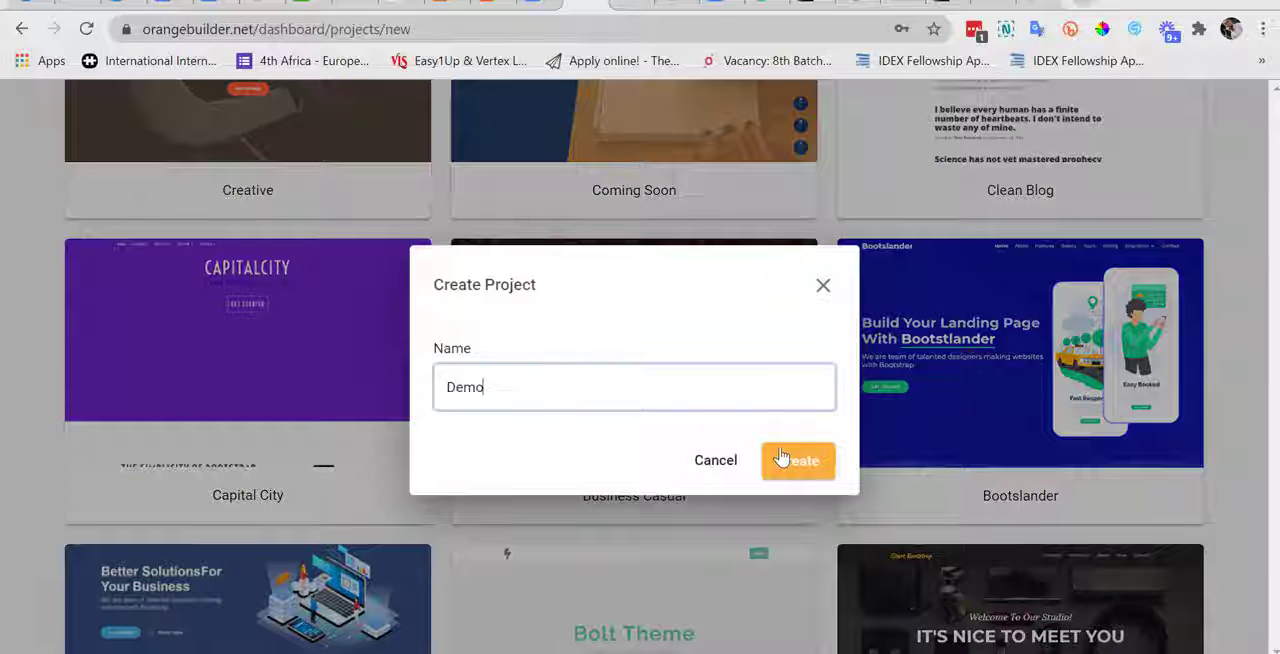
click(797, 460)
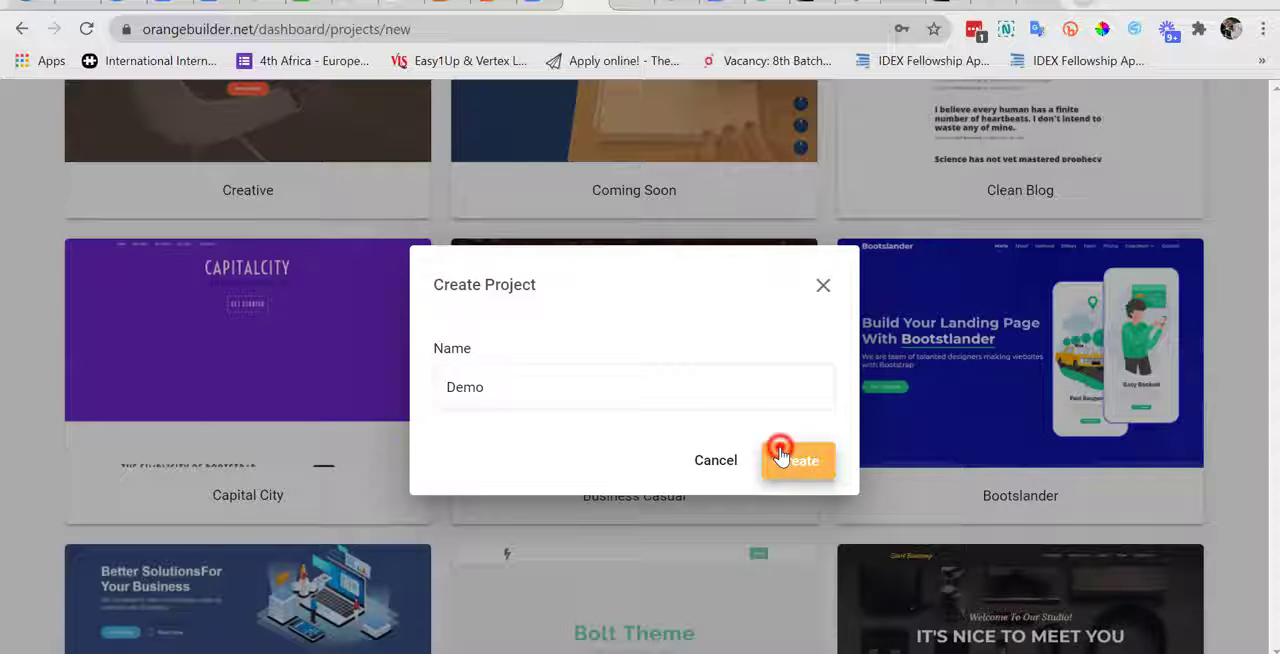
click(798, 459)
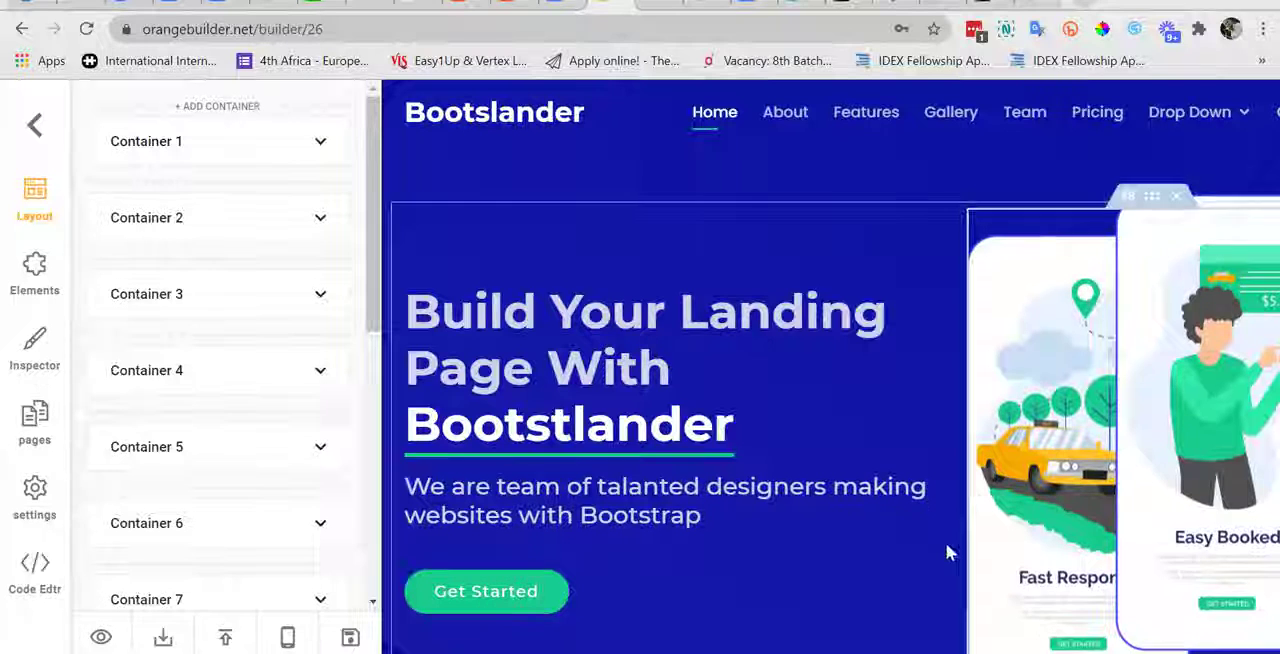
- Rewrite the hero heading to read 'This is just a Demo Test Bootslander'
click(600, 343)
text(This is just a Demo)
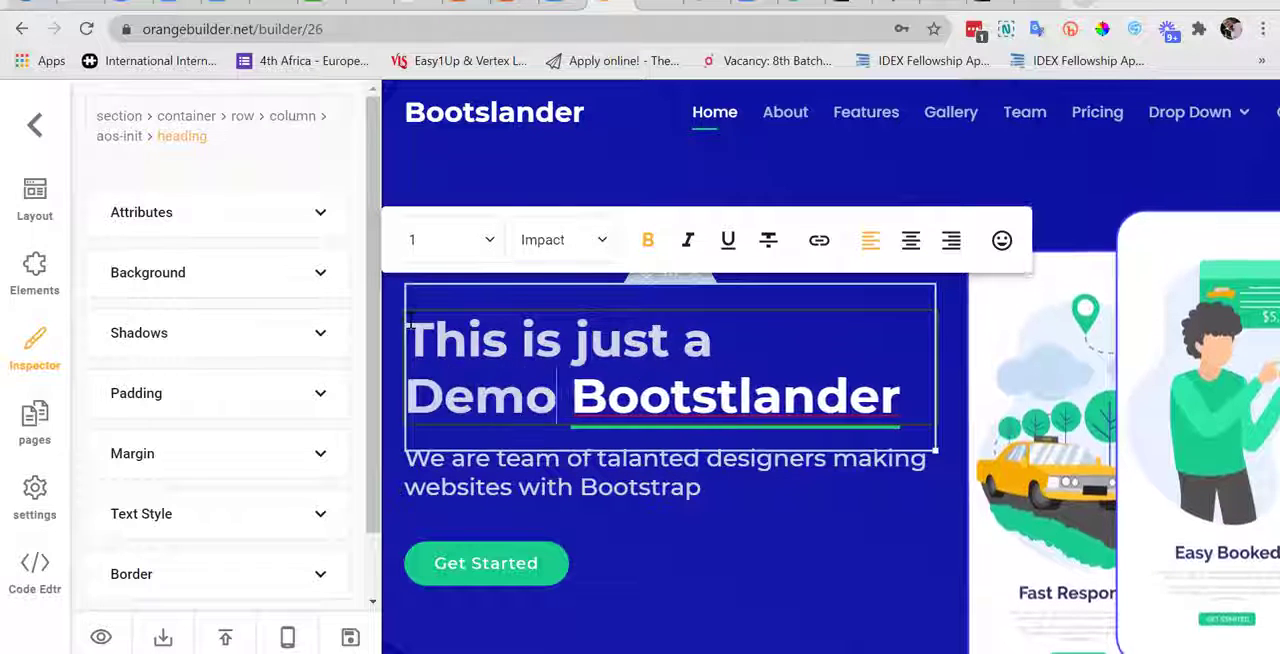
text(Test)
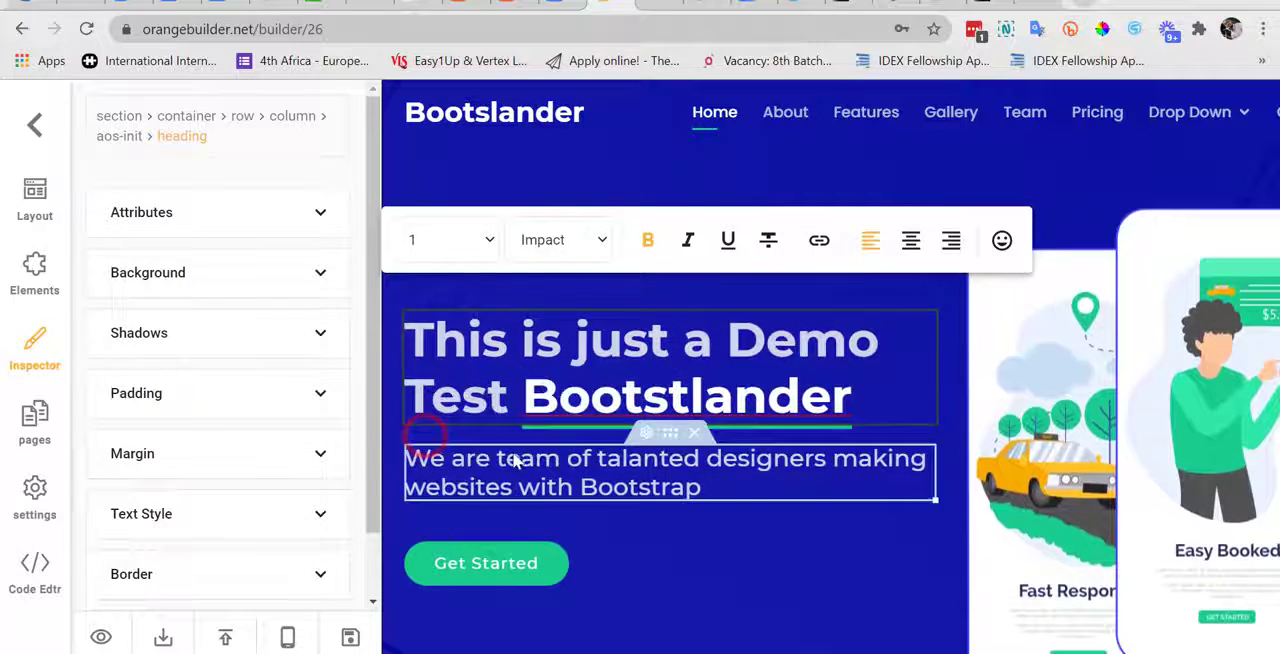
click(647, 240)
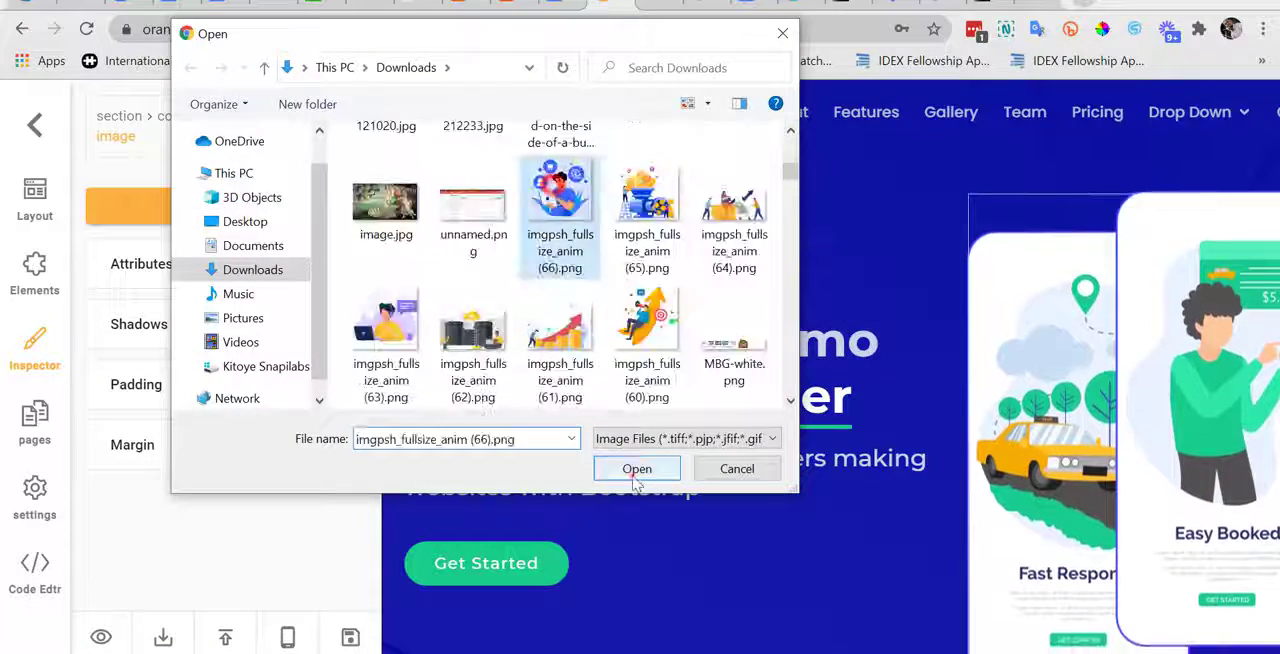
- Use the downloaded laptop-and-icons PNG as the hero image
click(637, 468)
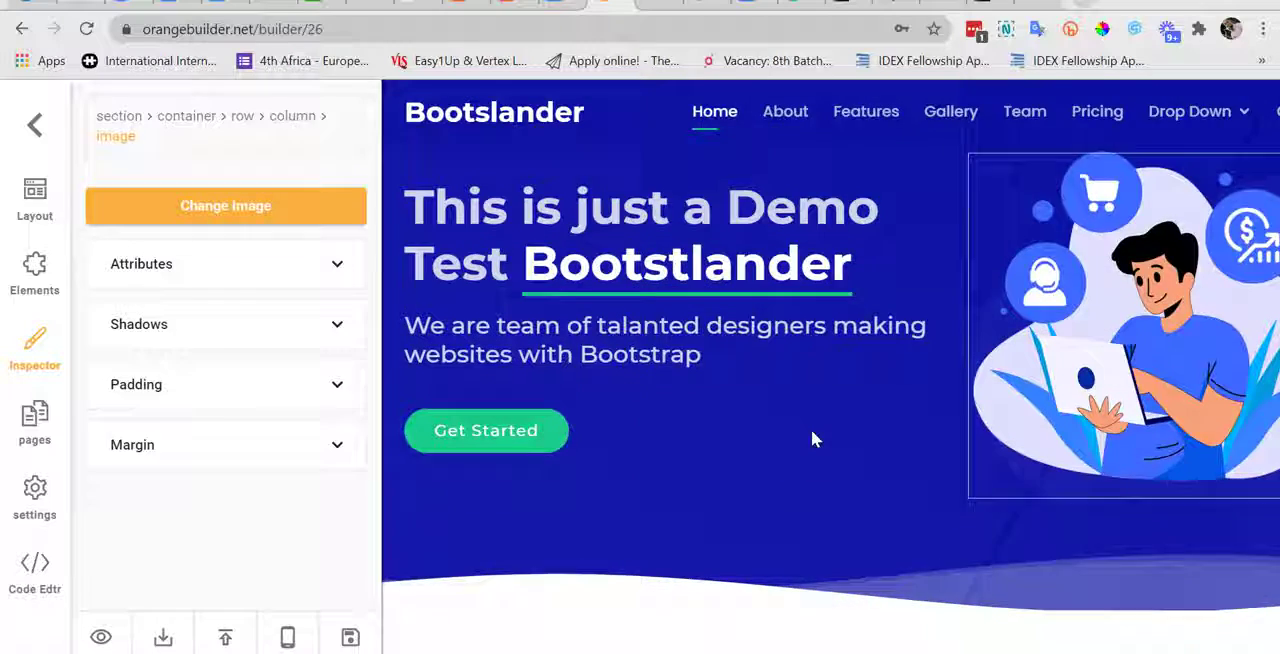
click(34, 275)
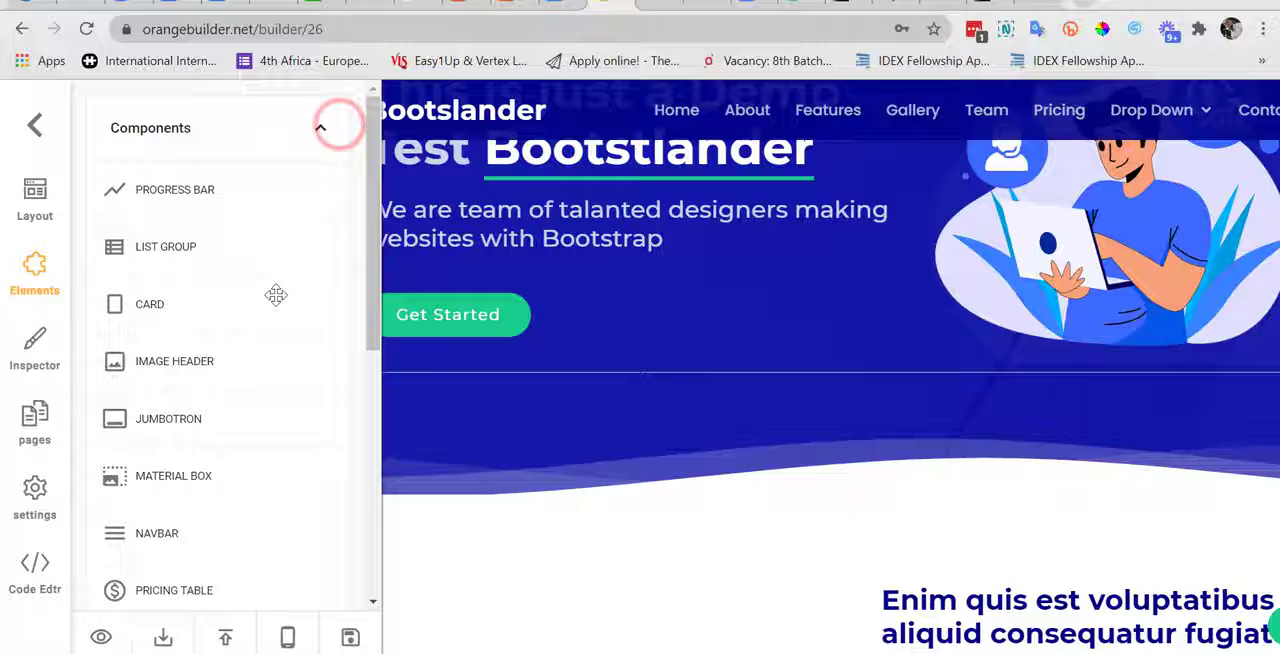
- Scroll the element library and expand the Typography group
scroll(down, 3)
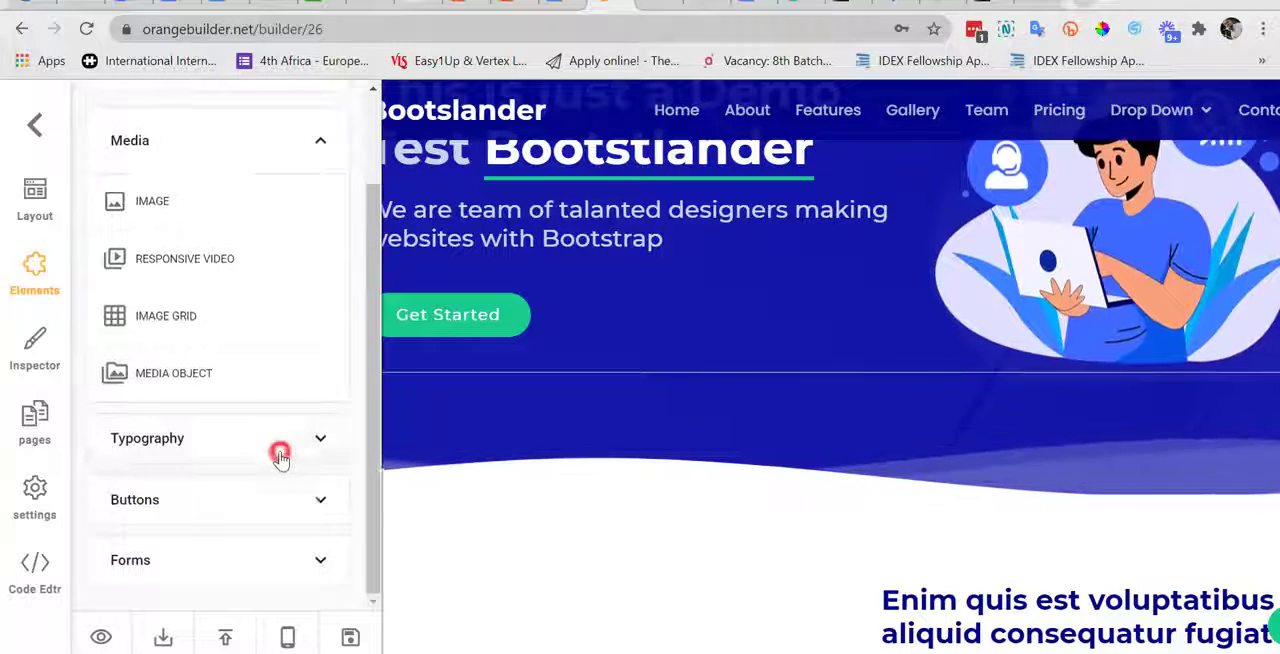
click(34, 350)
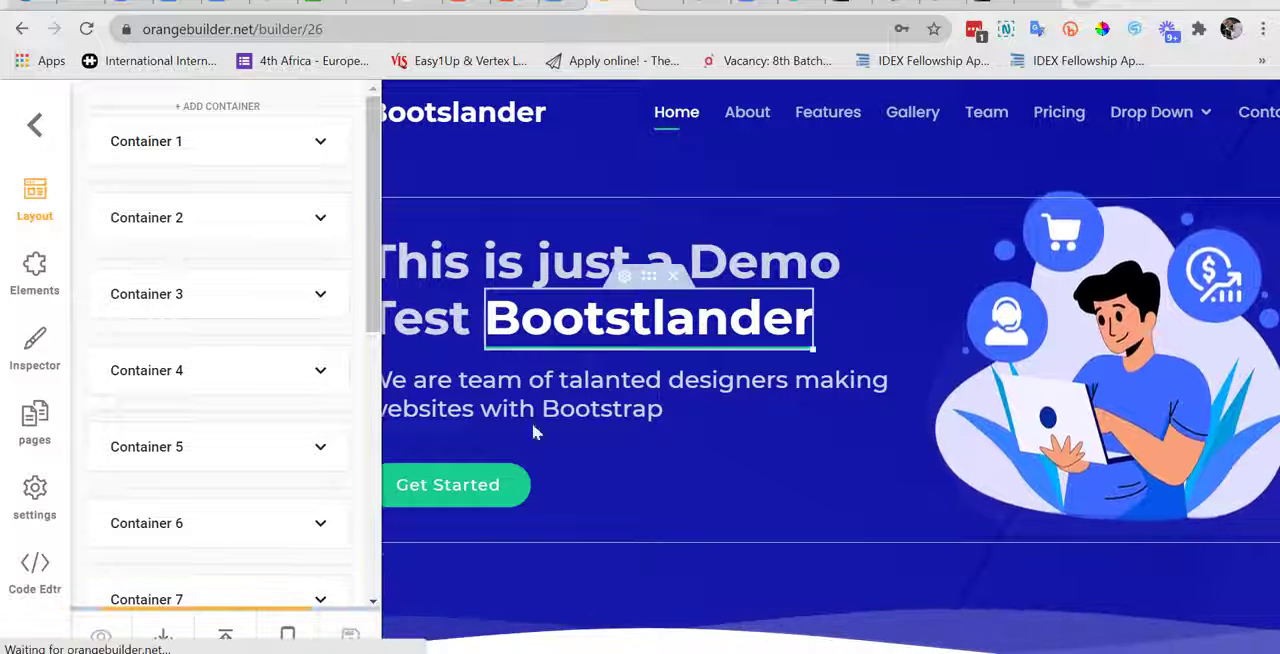
mouse_move(287, 637)
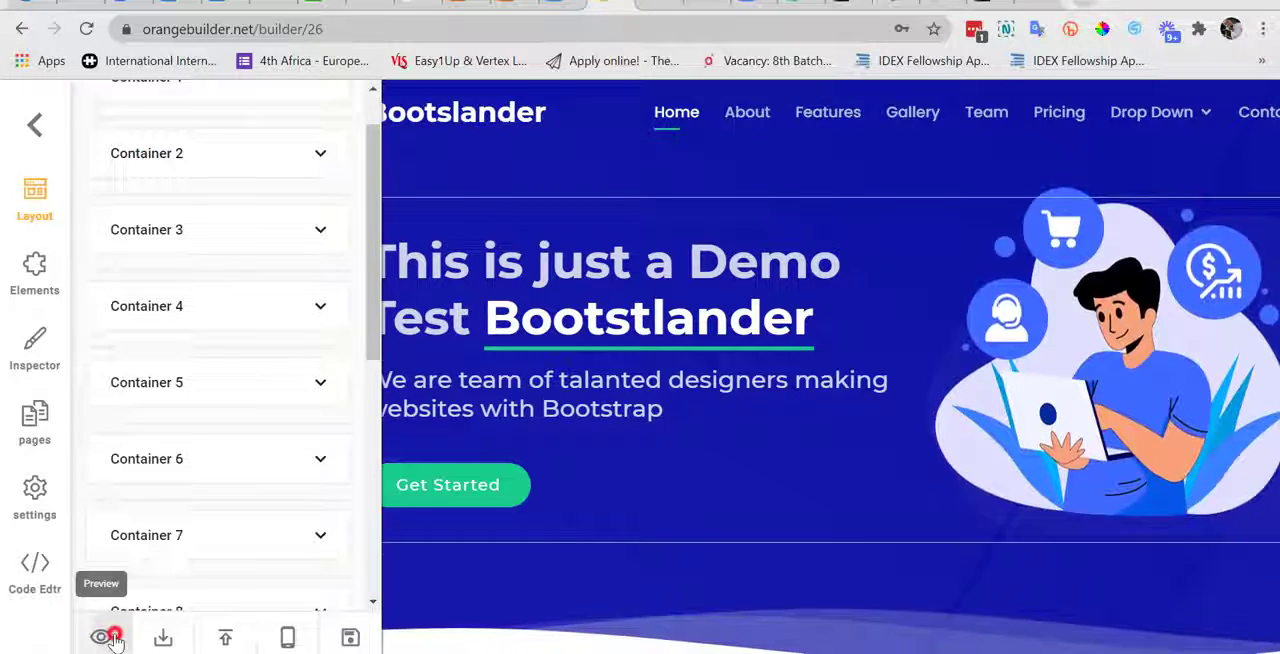
- Open the live preview of the edited Demo page
click(103, 637)
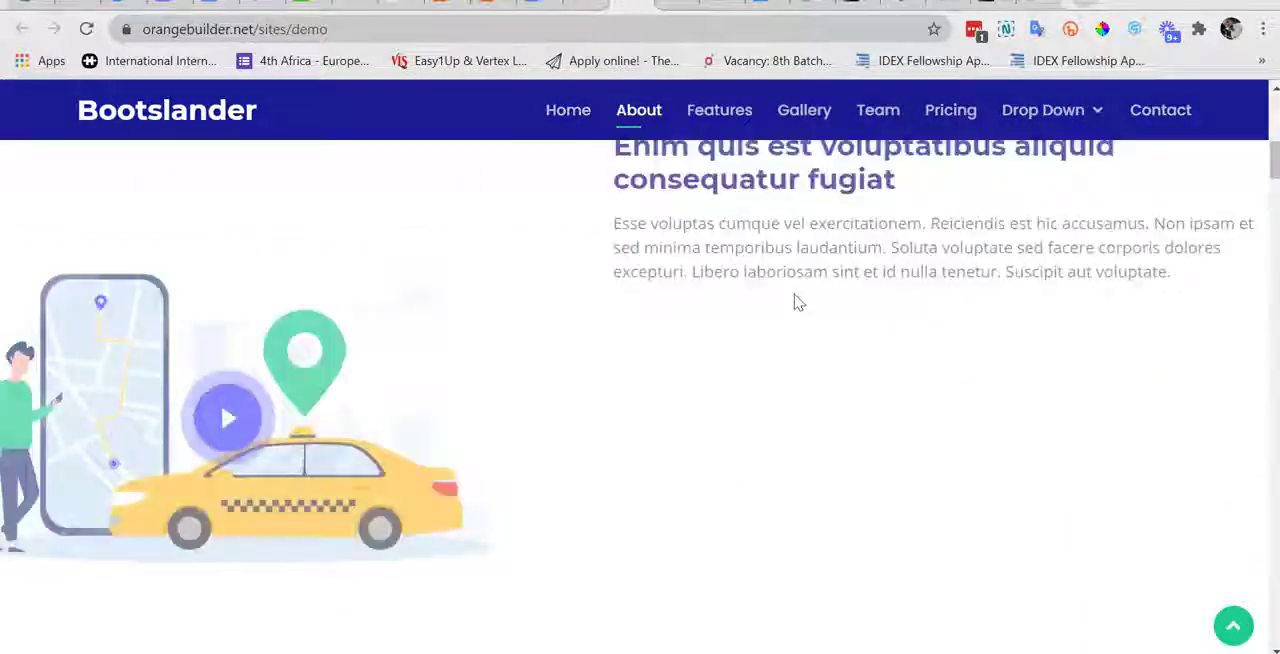
- Scroll the preview past the stats and gallery sections
scroll(down, 3)
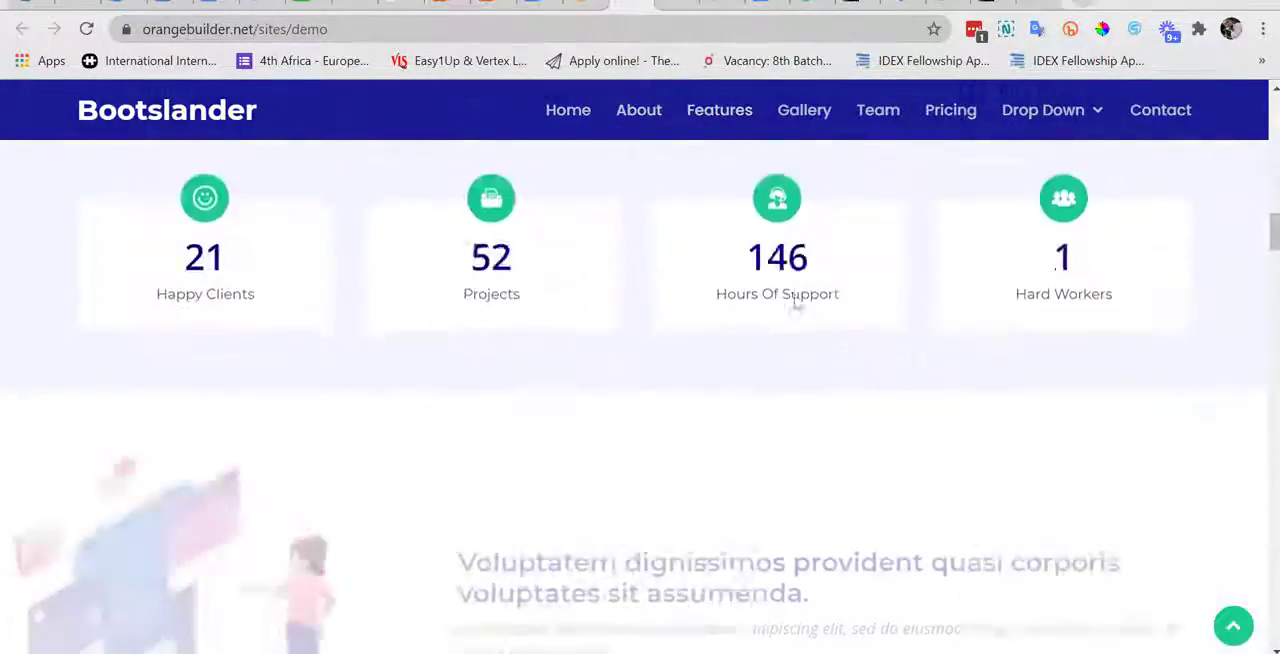
scroll(down, 3)
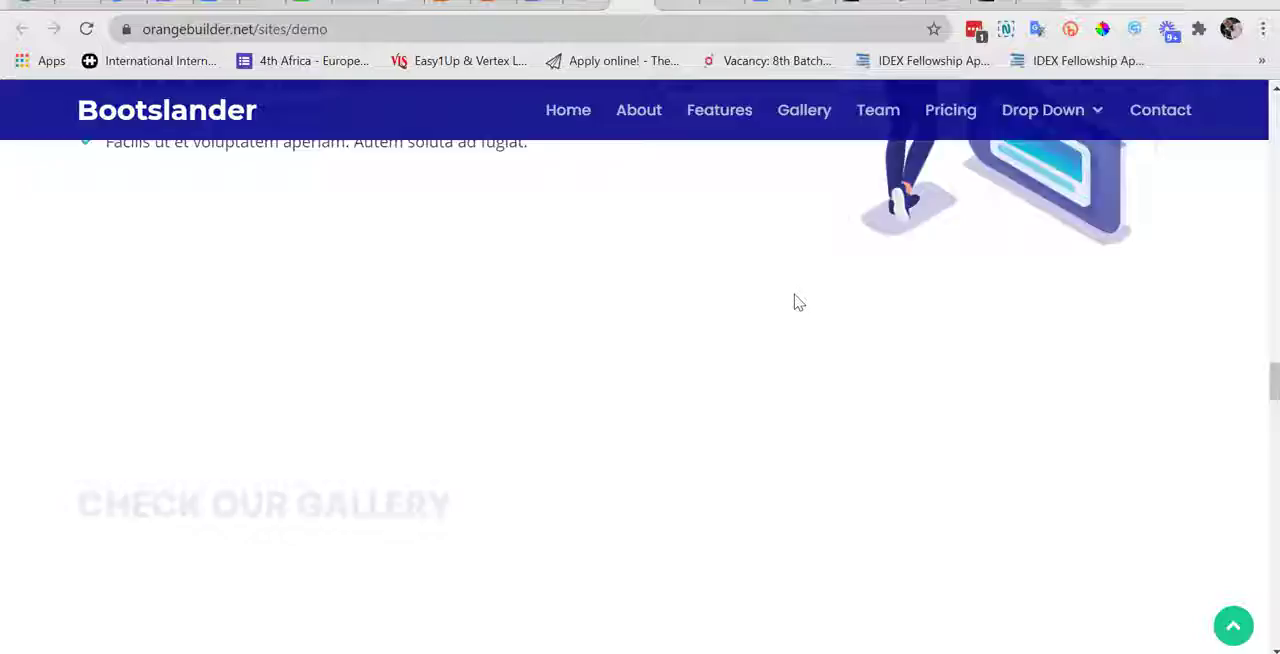
scroll(down, 3)
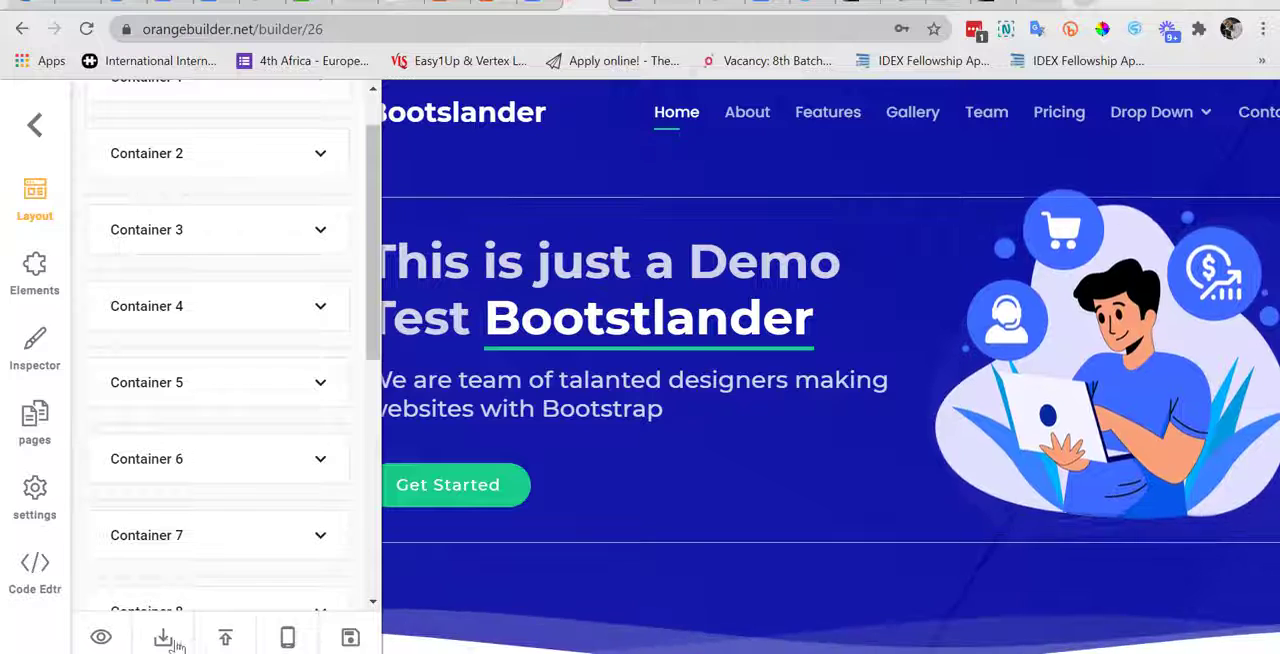
- Export the Demo site as a zip and enter the FTP publish directory
click(163, 637)
text(n)
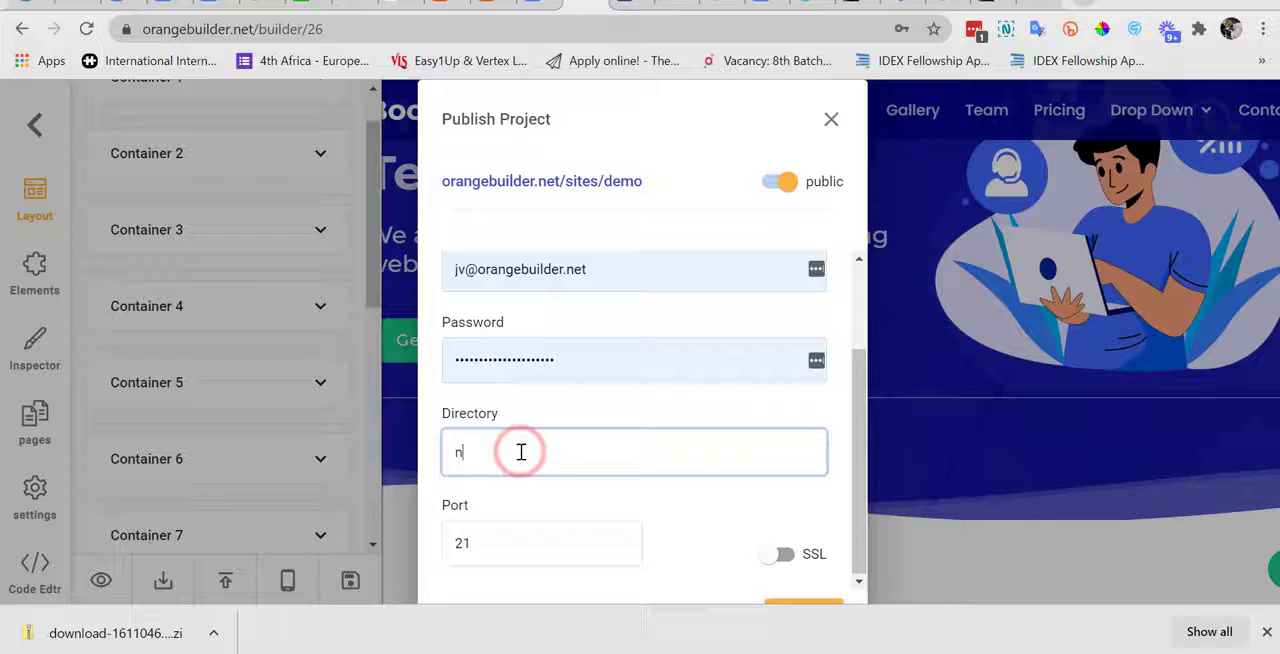
text(ew)
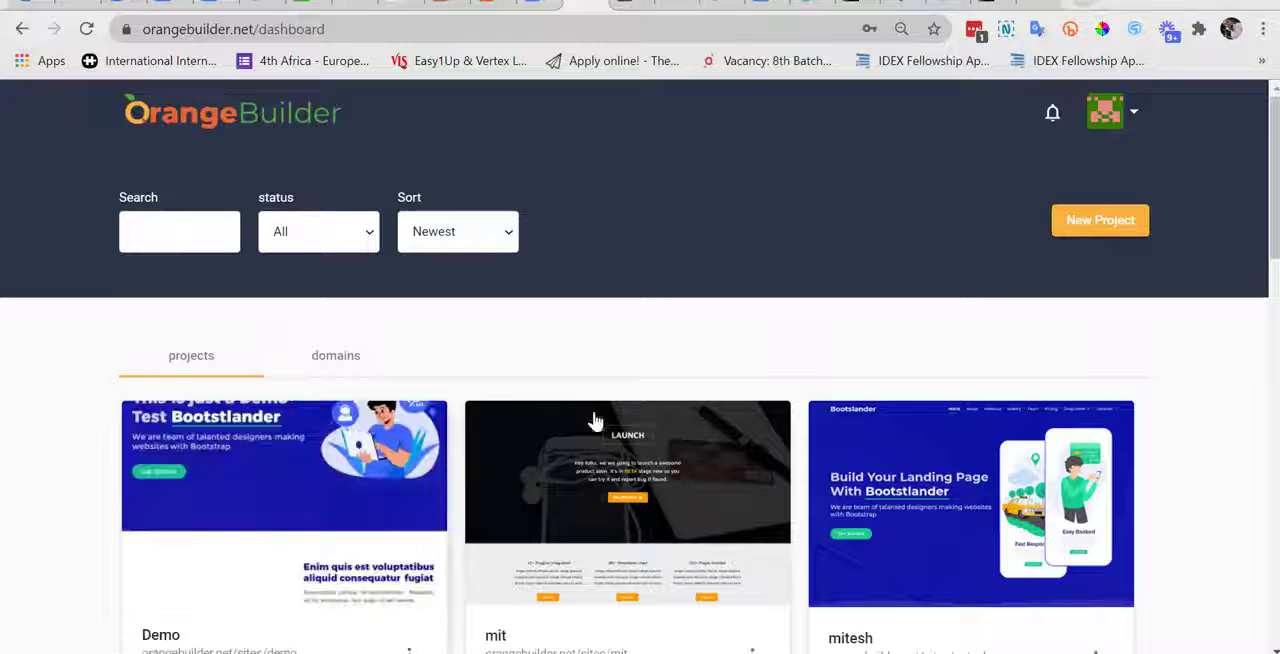
- From the domains list, start connecting a custom domain and submit the host URL
click(336, 355)
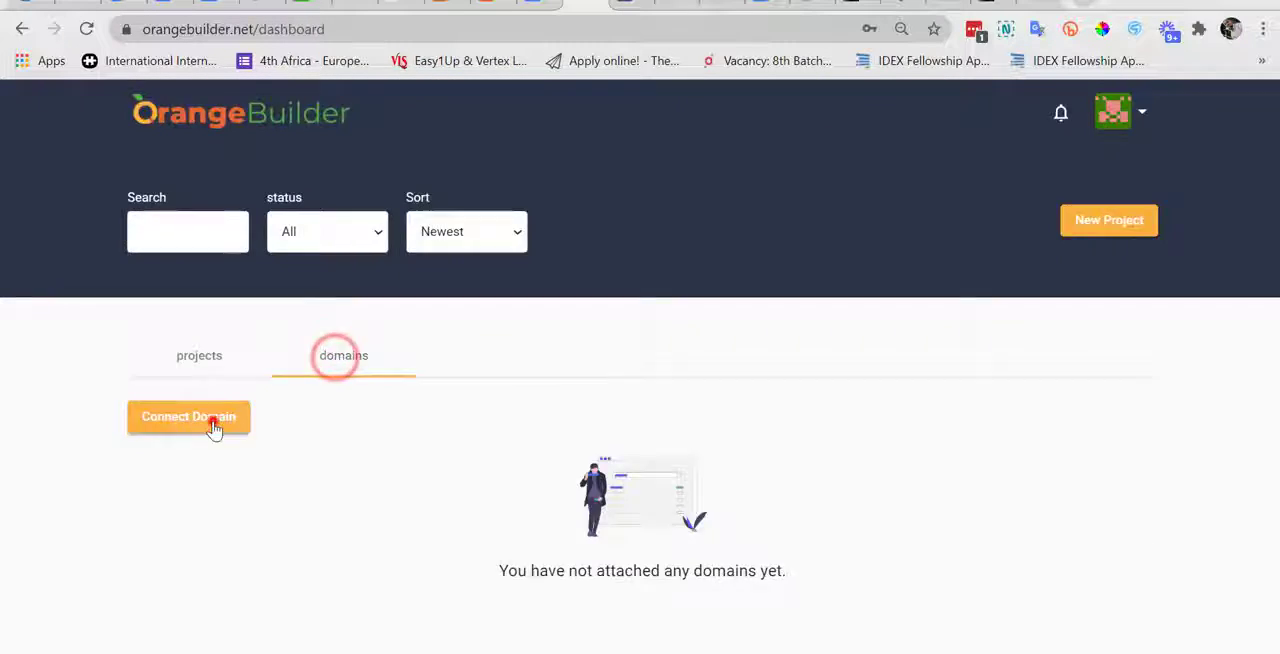
click(188, 417)
text(http://kenoyekitoye.com)
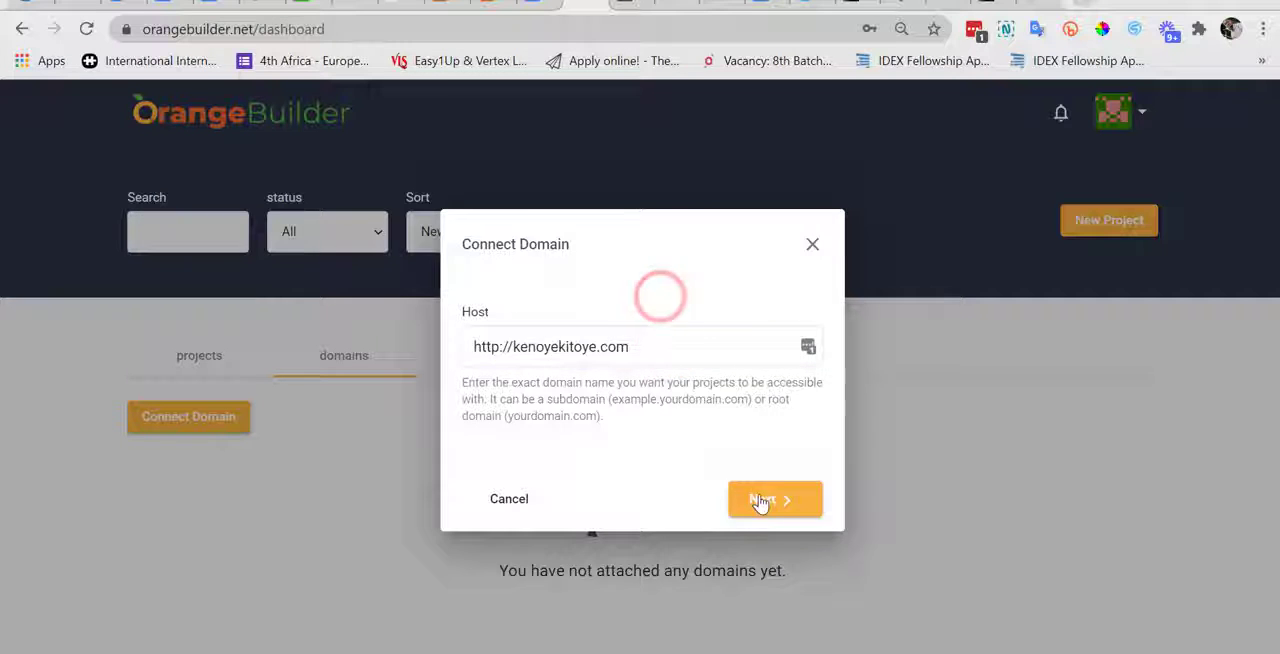
click(775, 499)
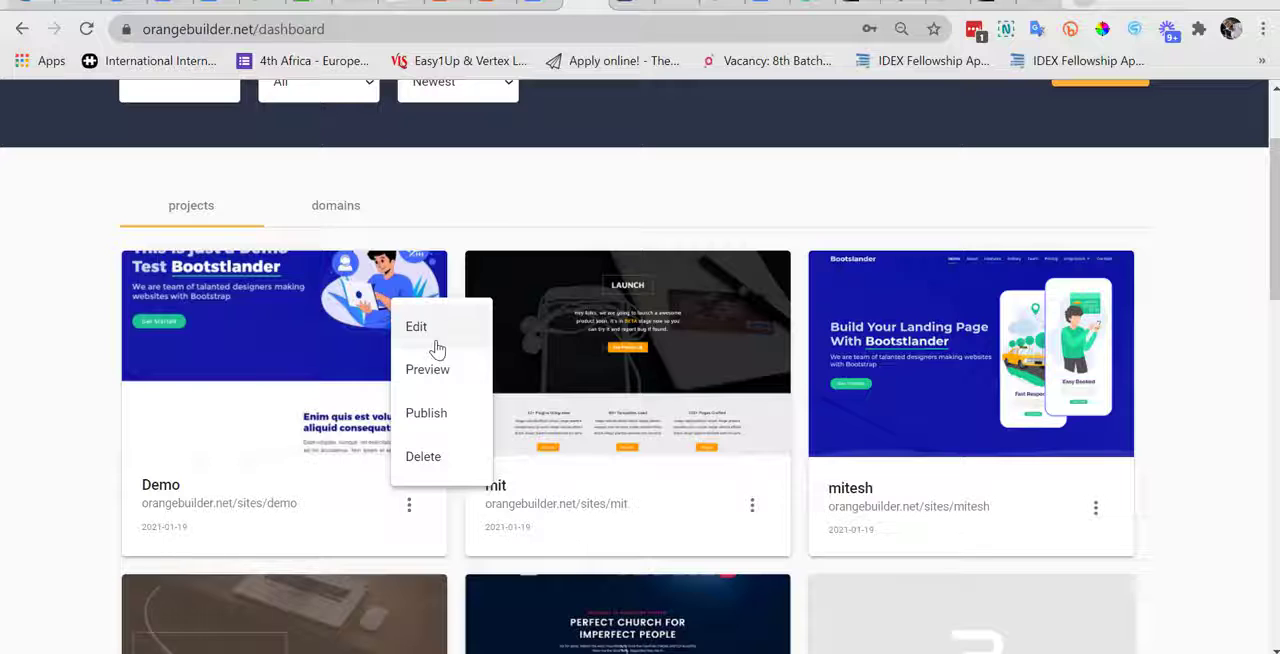
mouse_move(430, 457)
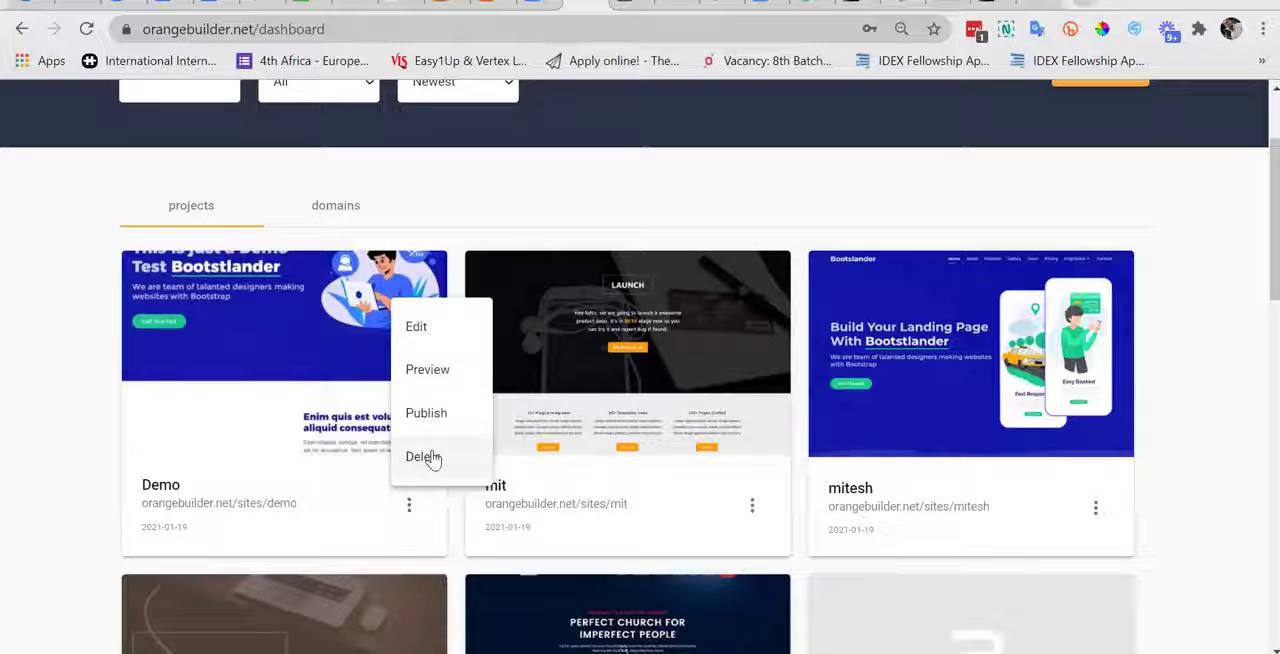
mouse_move(426, 400)
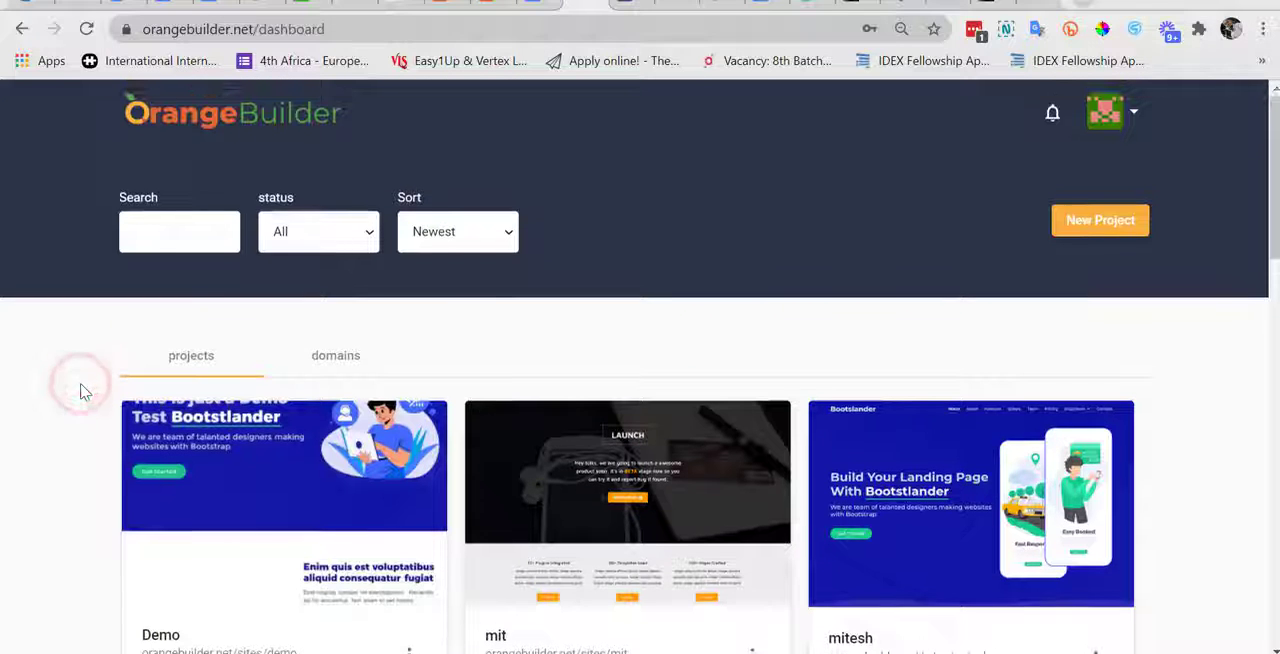
scroll(down, 3)
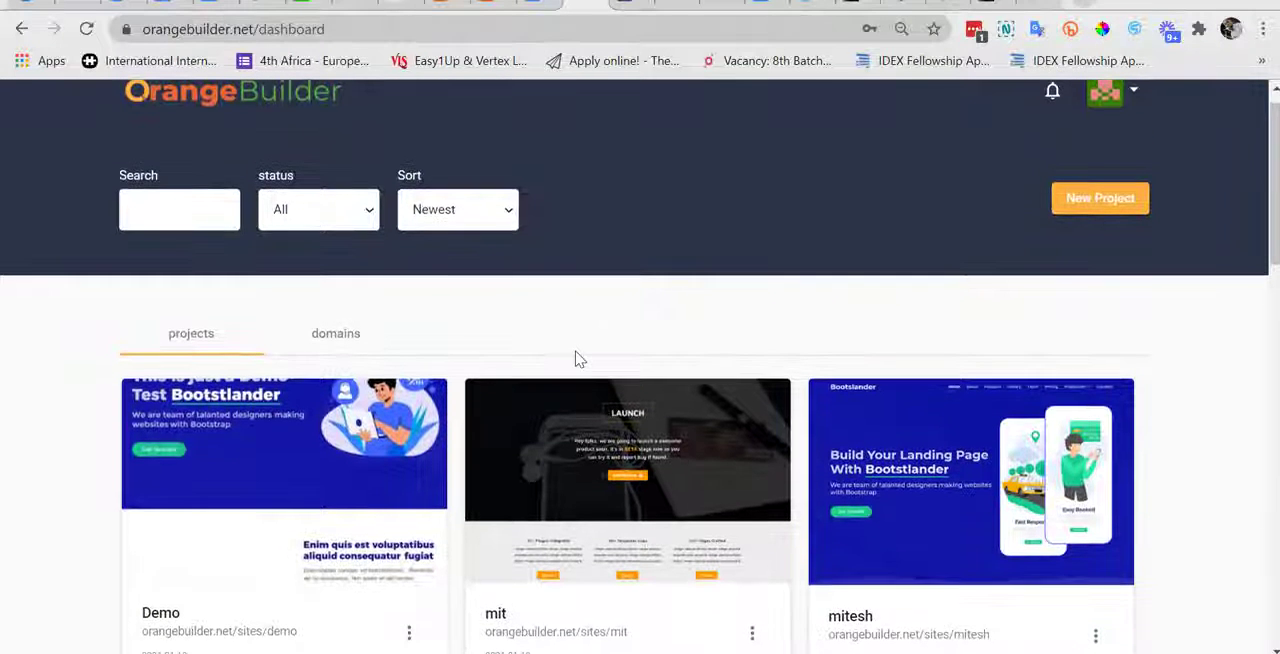